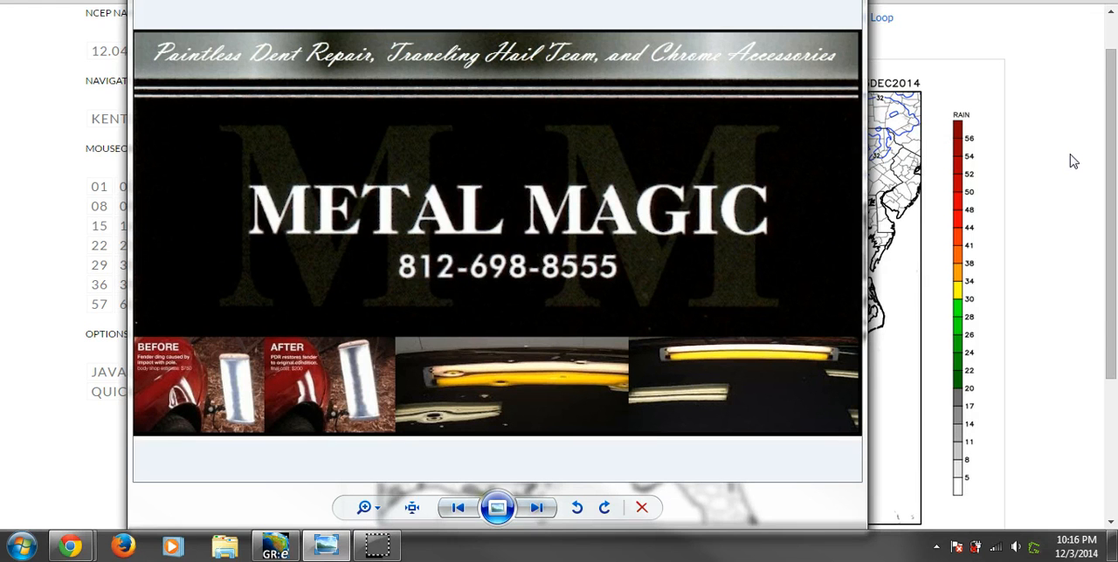
mouse_move(1074, 143)
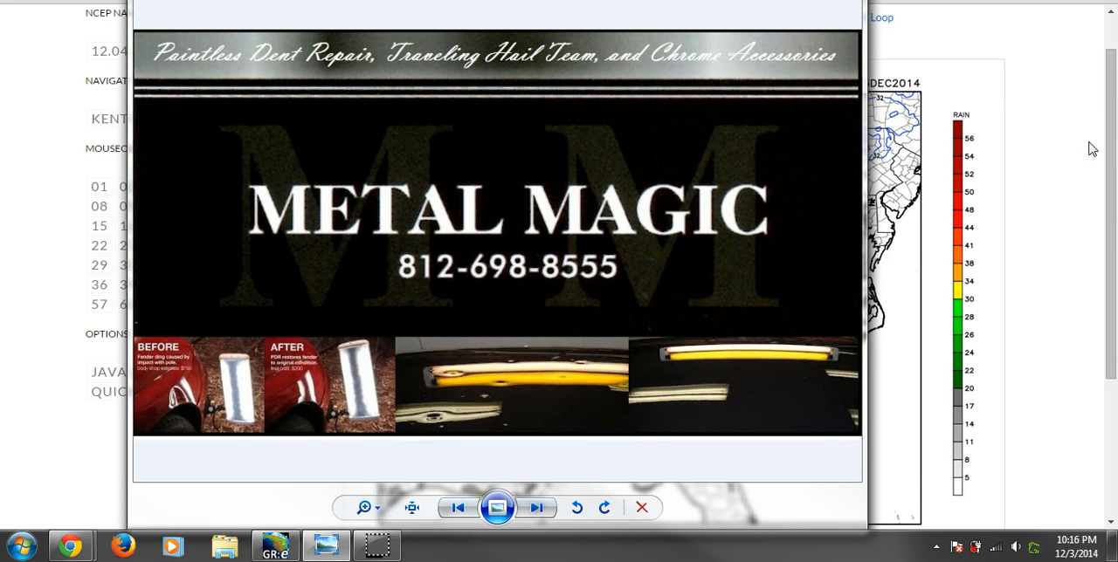
mouse_move(1075, 143)
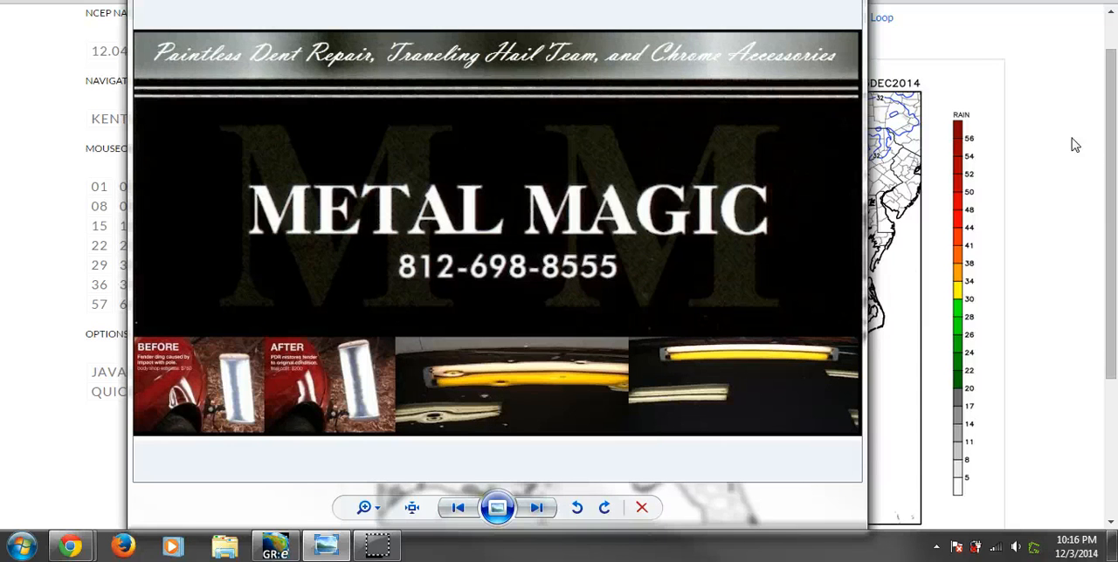
- Close the Metal Magic sponsor ad to reveal the 4 km NAM radar map page
click(641, 506)
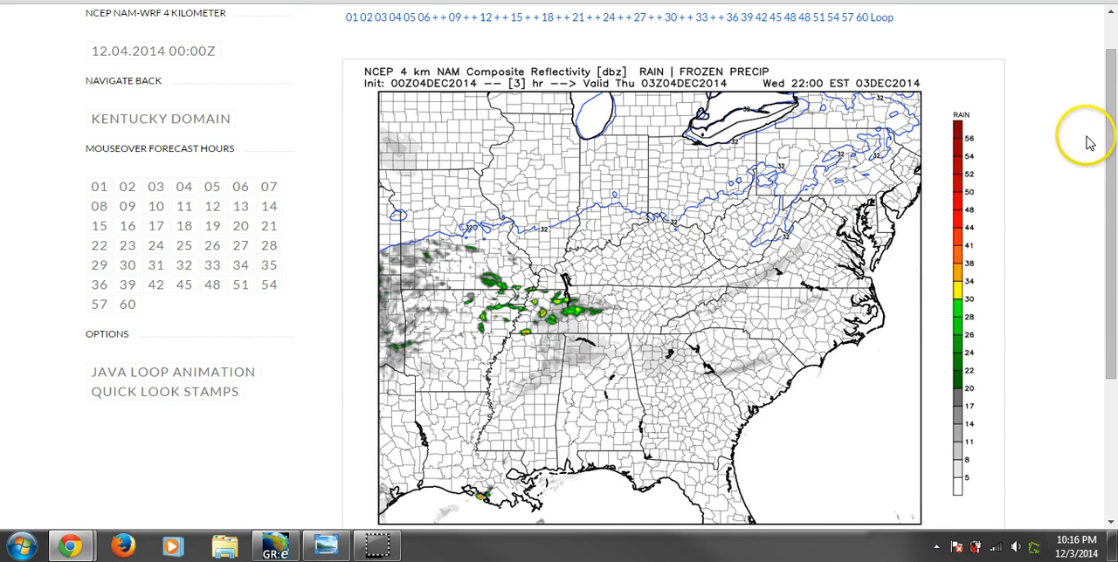
mouse_move(771, 103)
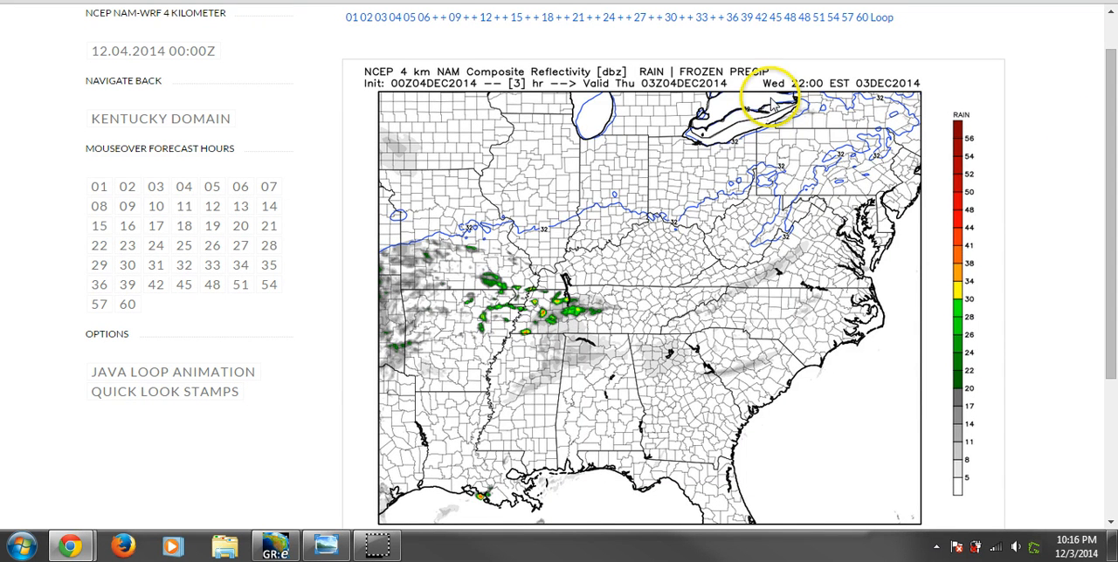
mouse_move(353, 17)
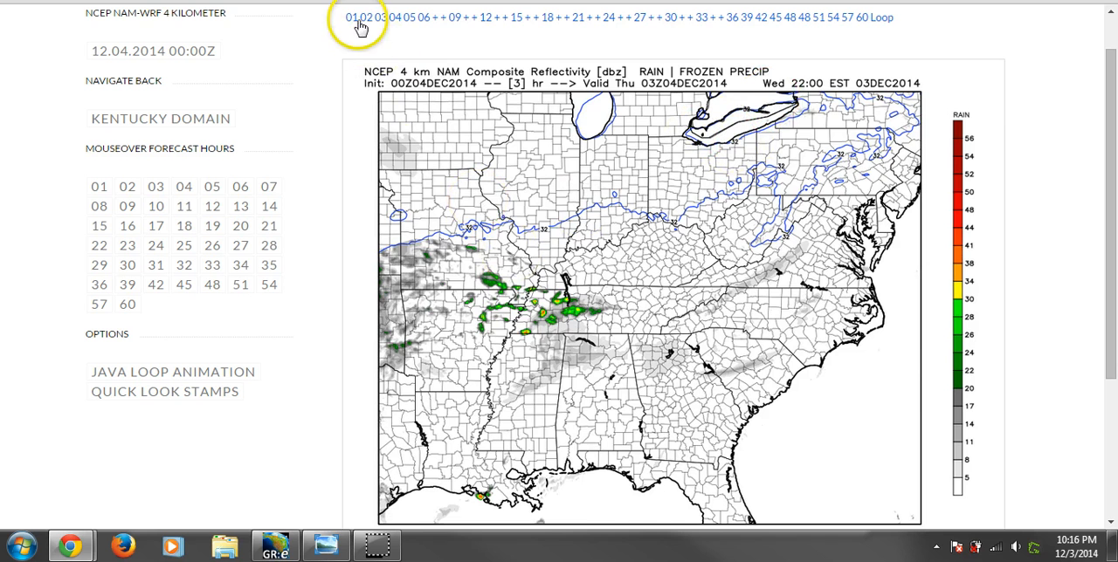
- Step the NAM reflectivity map forward through hours 8, 9 and 11 toward Thursday 06:00 EST
click(423, 18)
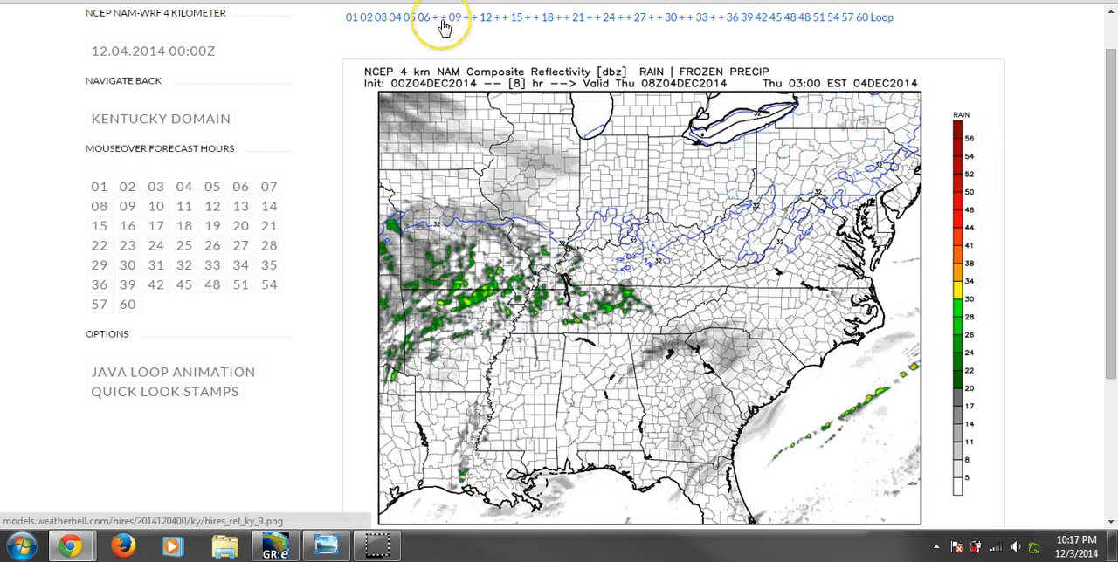
click(455, 17)
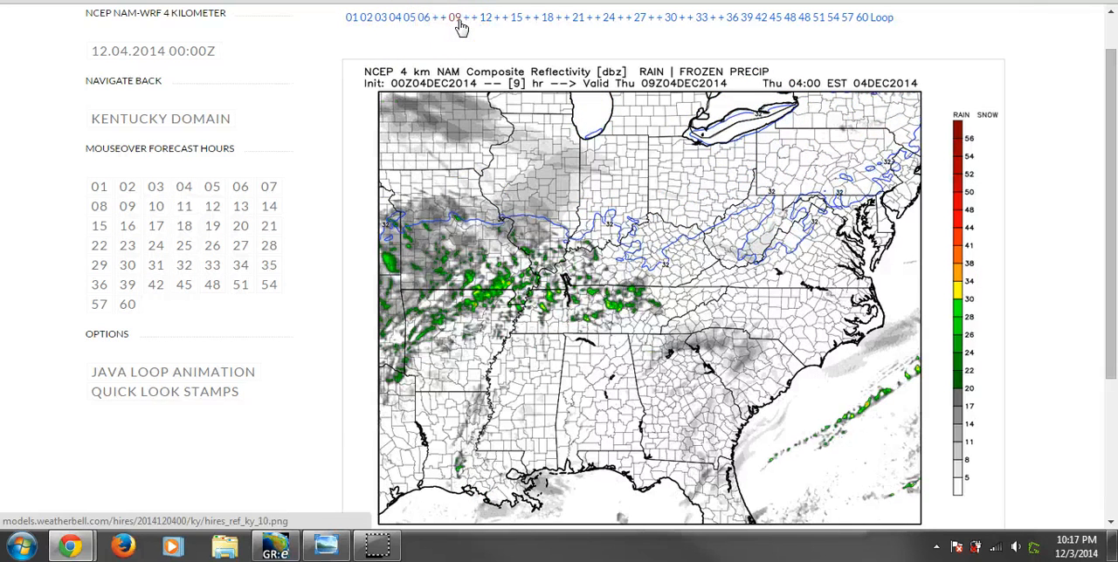
click(485, 17)
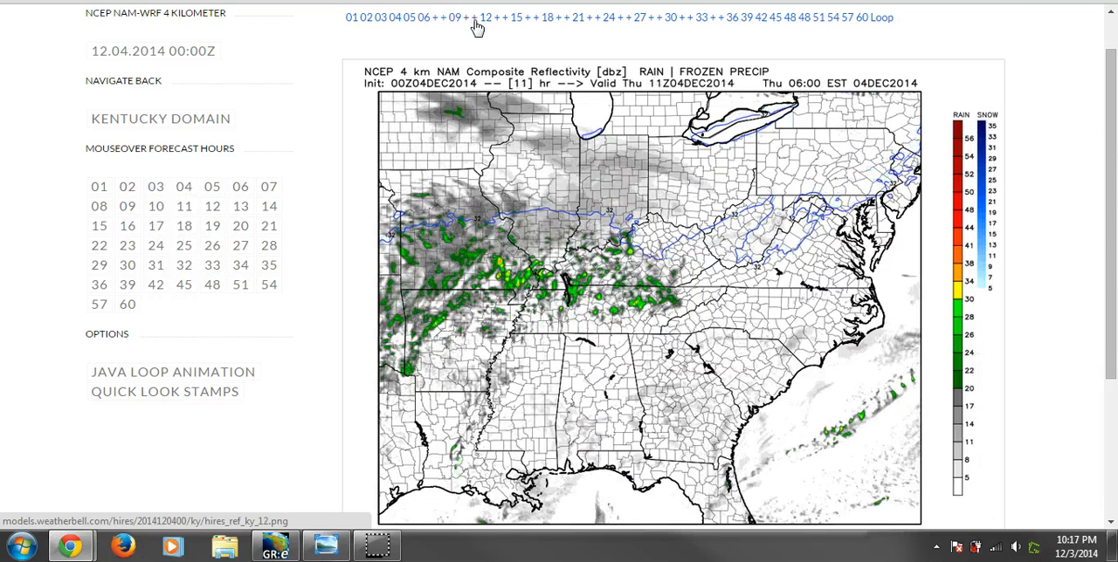
click(486, 17)
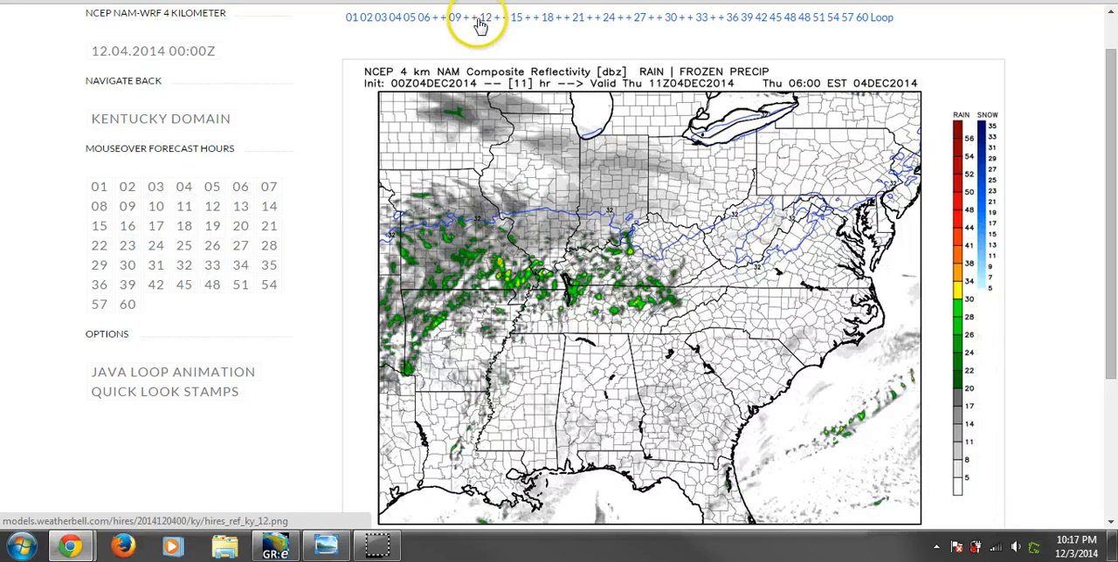
- Advance the NAM radar past hour 17 to the 30-hour forecast, Friday 01:00 EST
click(486, 18)
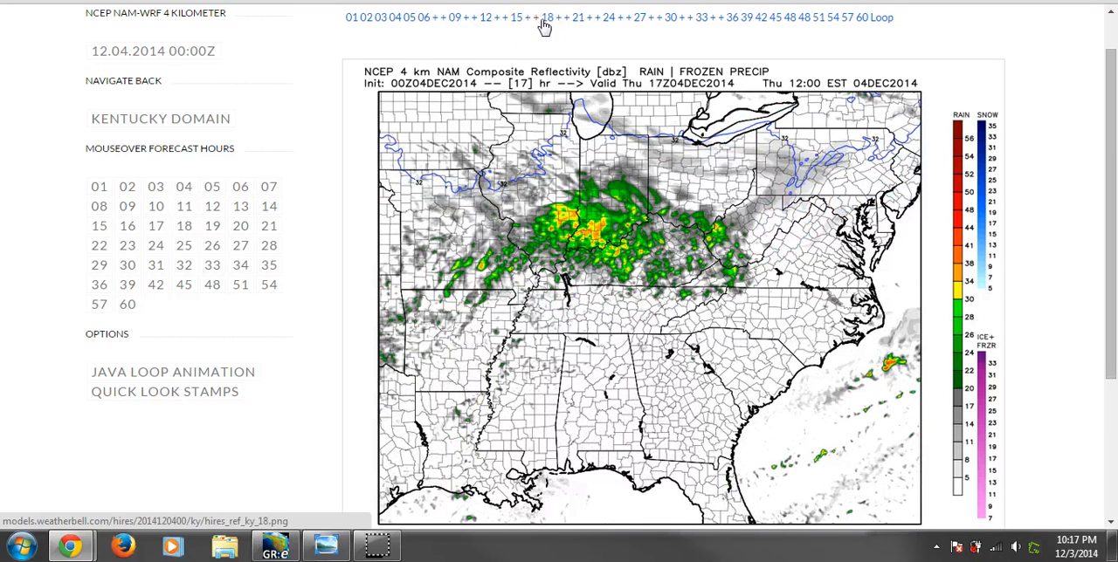
click(548, 18)
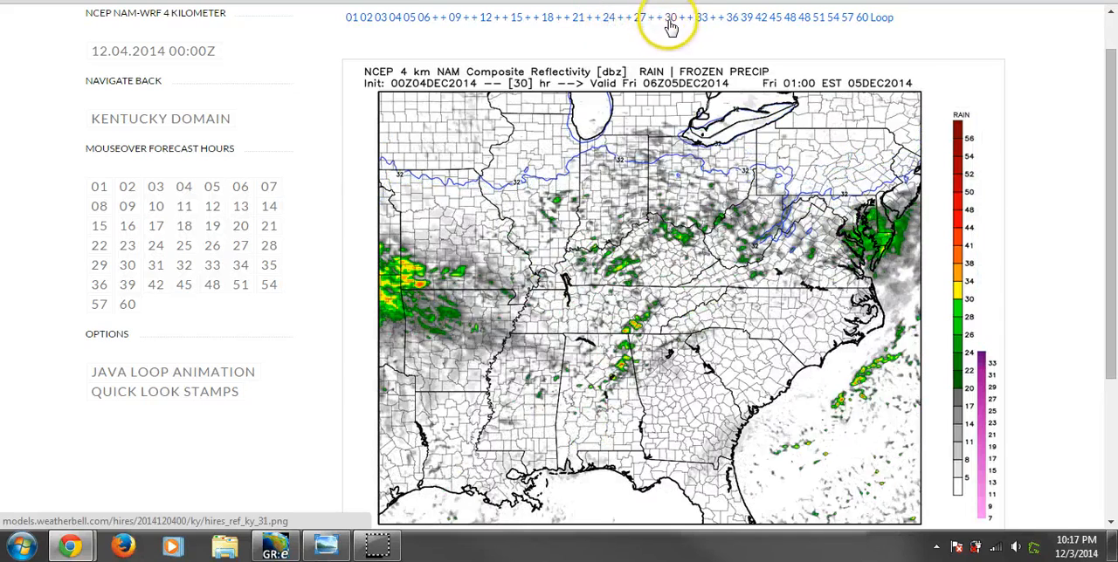
- Run the NAM reflectivity map through hour 48 to the final hour 60, Saturday 07:00 EST
click(726, 17)
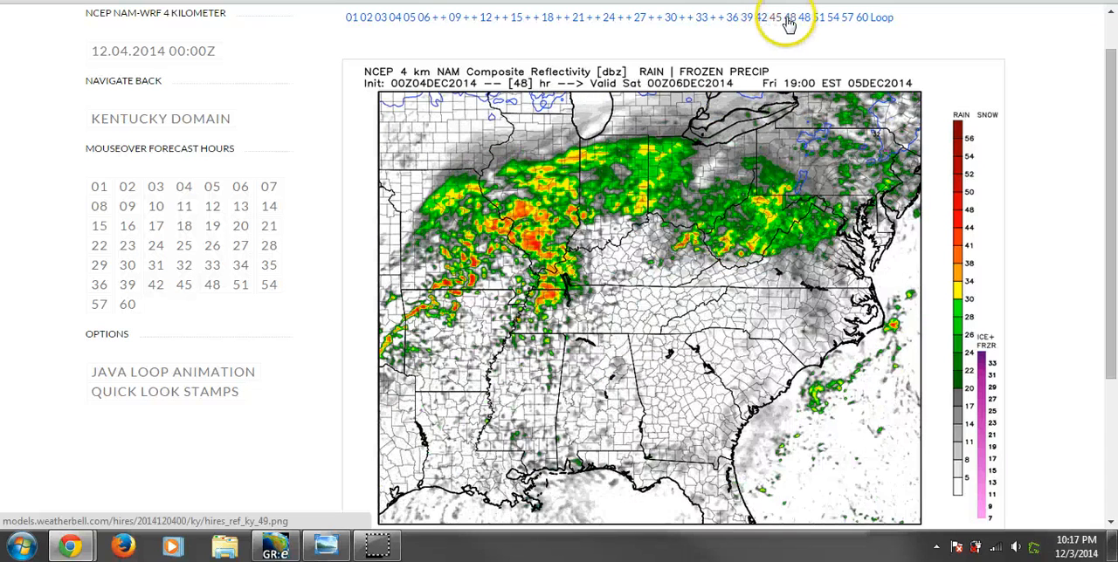
mouse_move(805, 17)
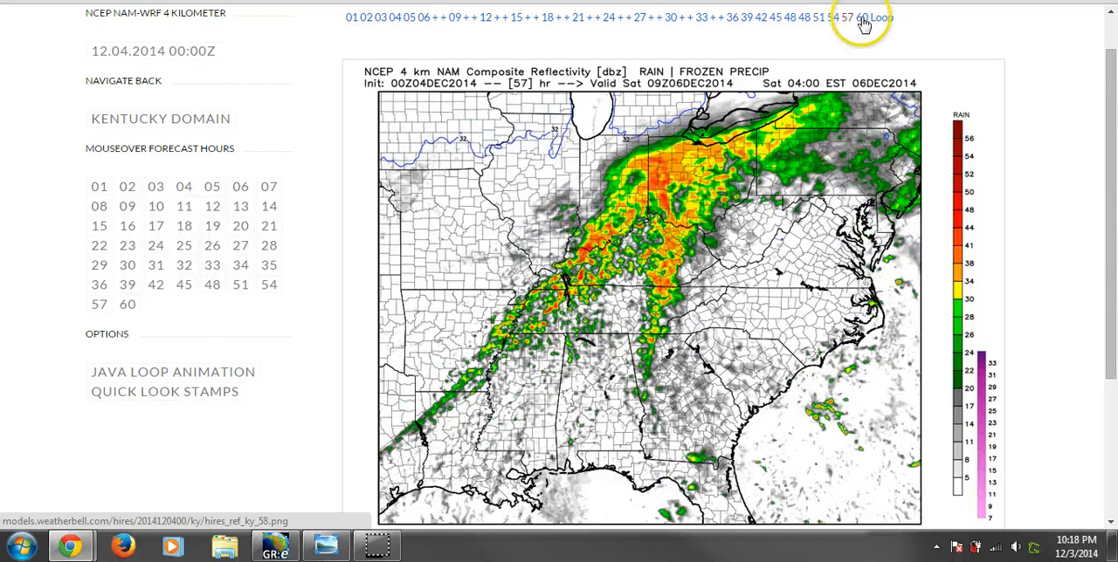
click(861, 18)
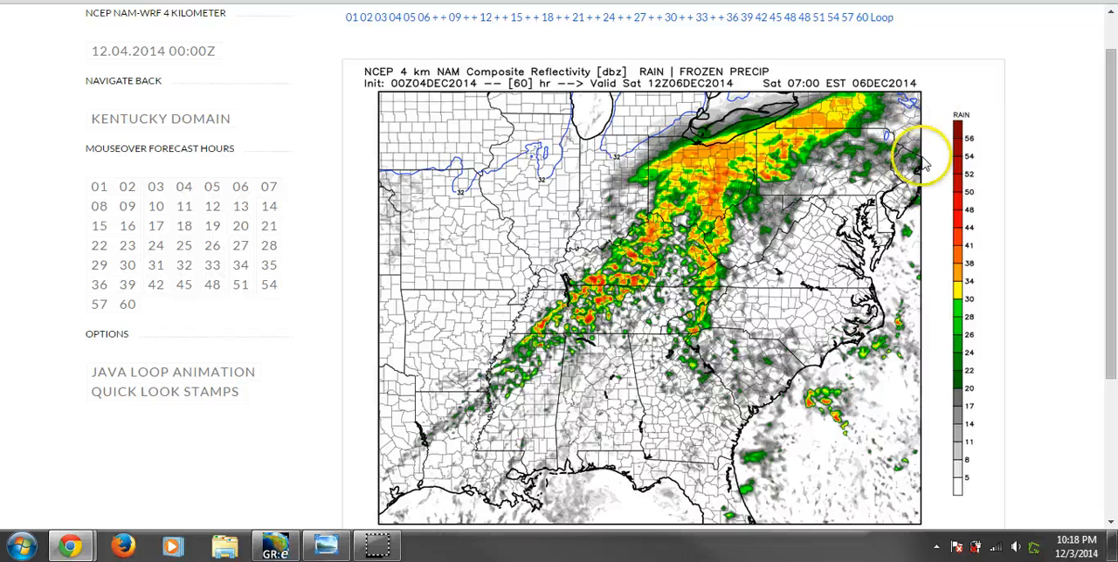
mouse_move(982, 161)
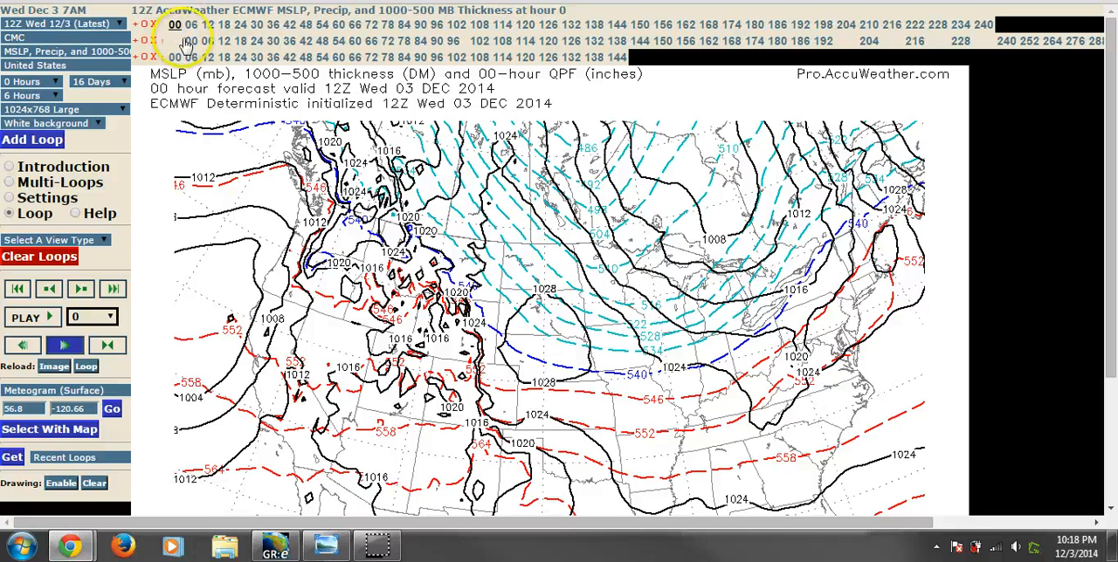
- Advance the ECMWF pressure and thickness map through hour 6 to hour 78, Saturday 1 PM
click(189, 25)
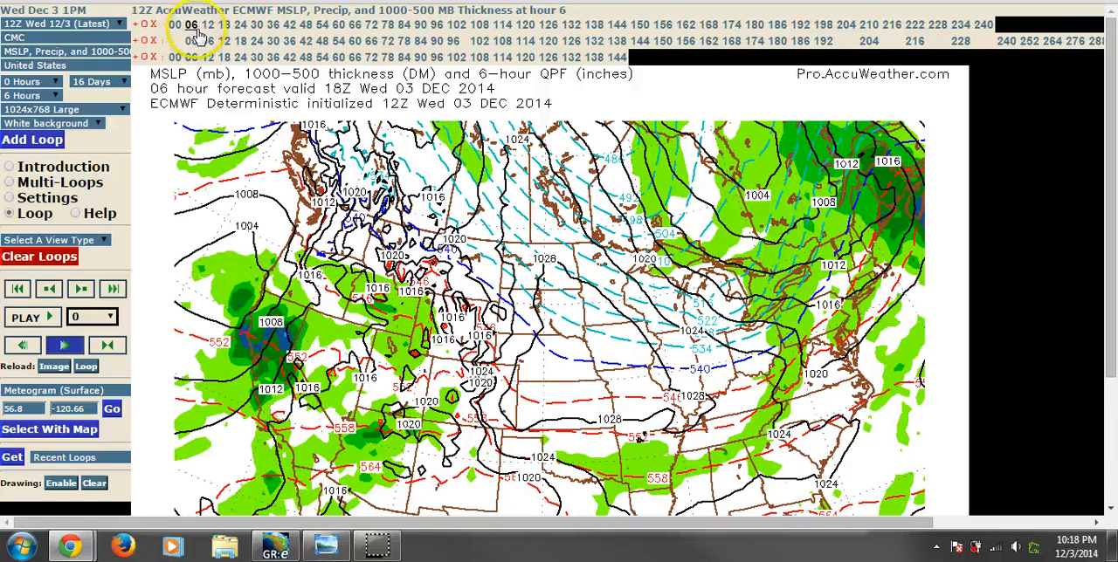
click(272, 25)
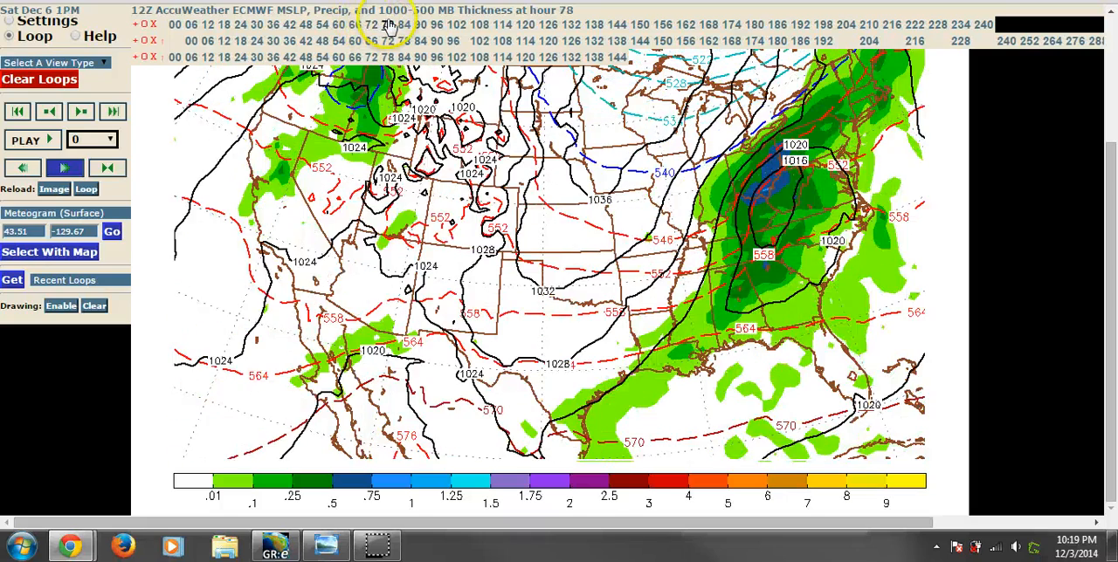
- Step the ECMWF map through hours 84 and 108 to hour 126, Monday Dec 8
click(403, 25)
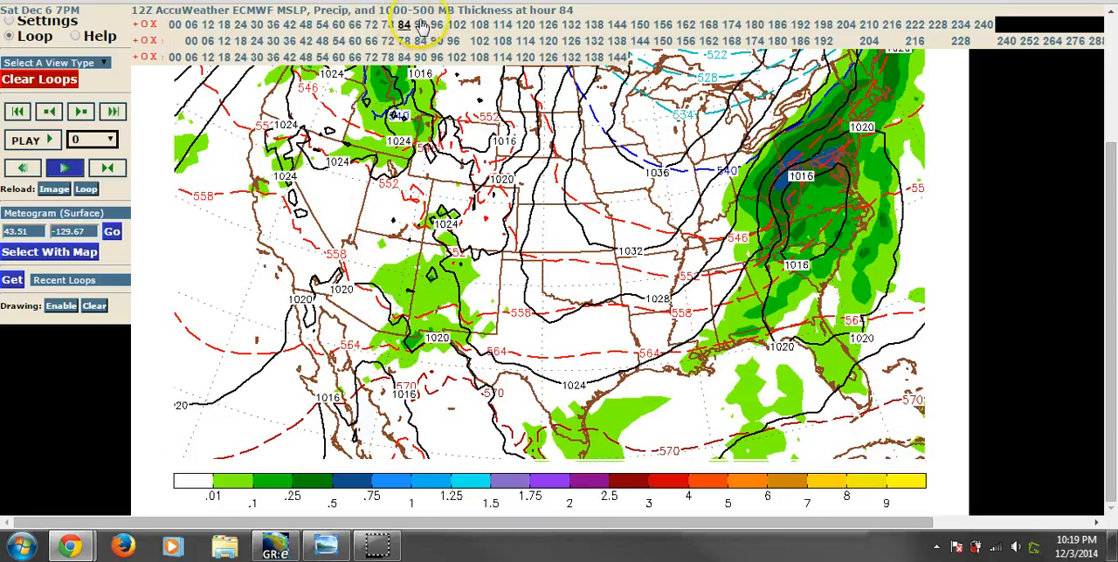
click(457, 24)
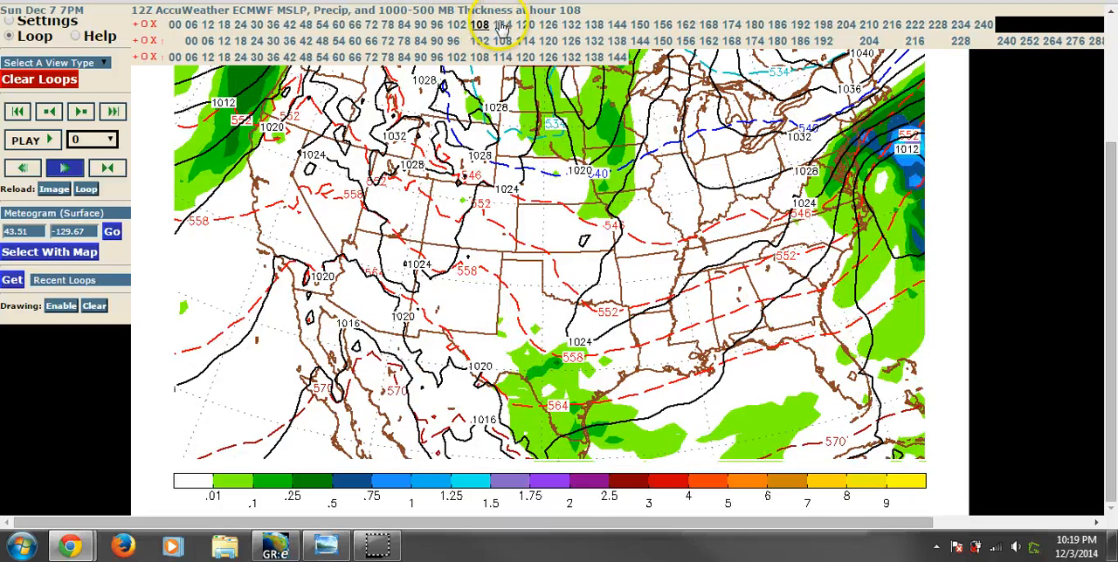
click(524, 24)
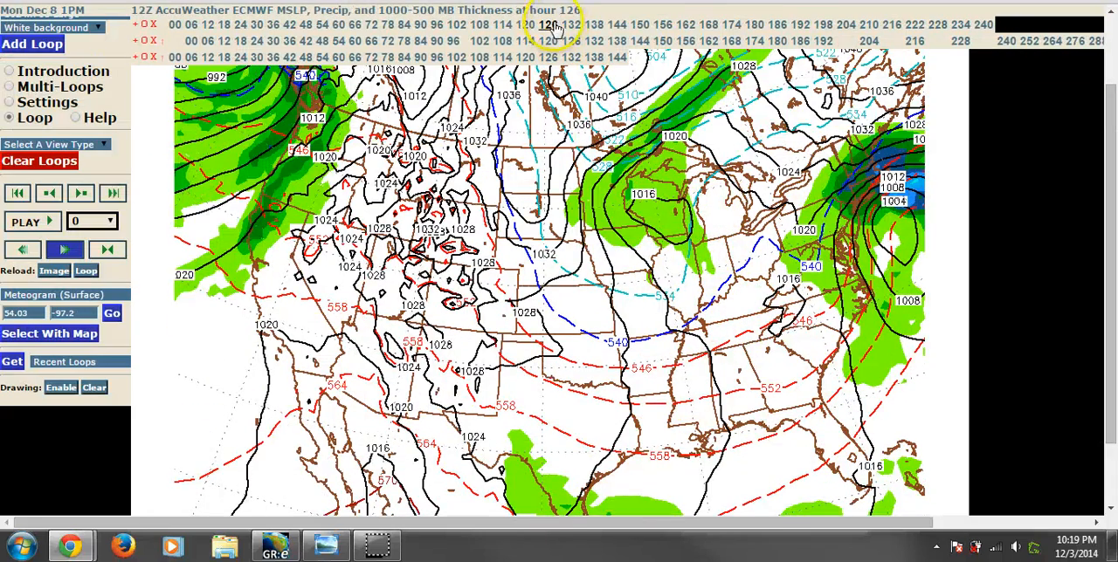
click(80, 192)
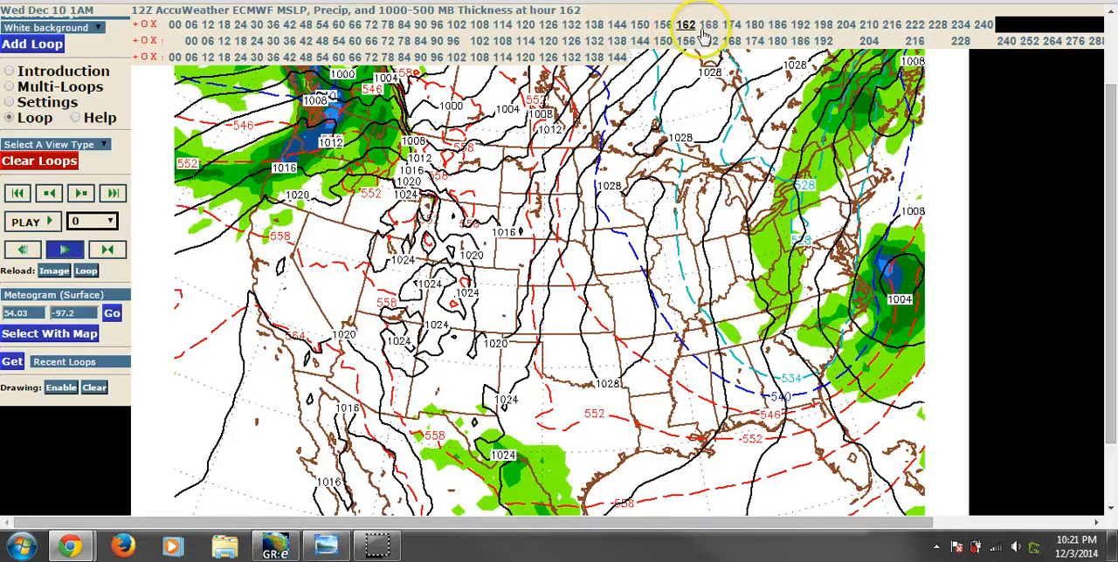
- Jump the ECMWF map to hours 186 and 210, then on to the 6–10 day outlook frame
click(775, 24)
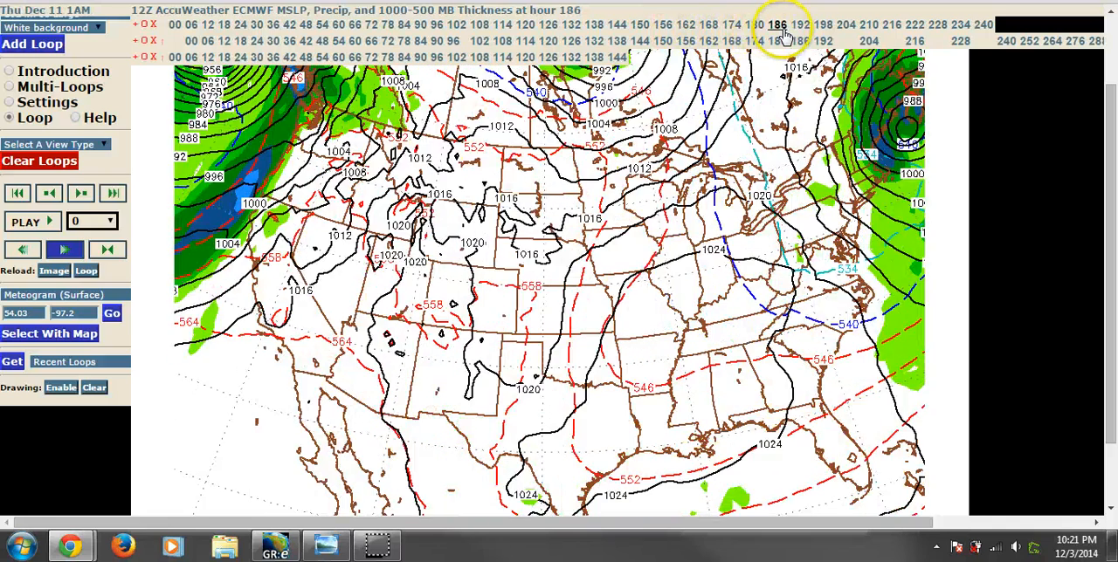
click(870, 24)
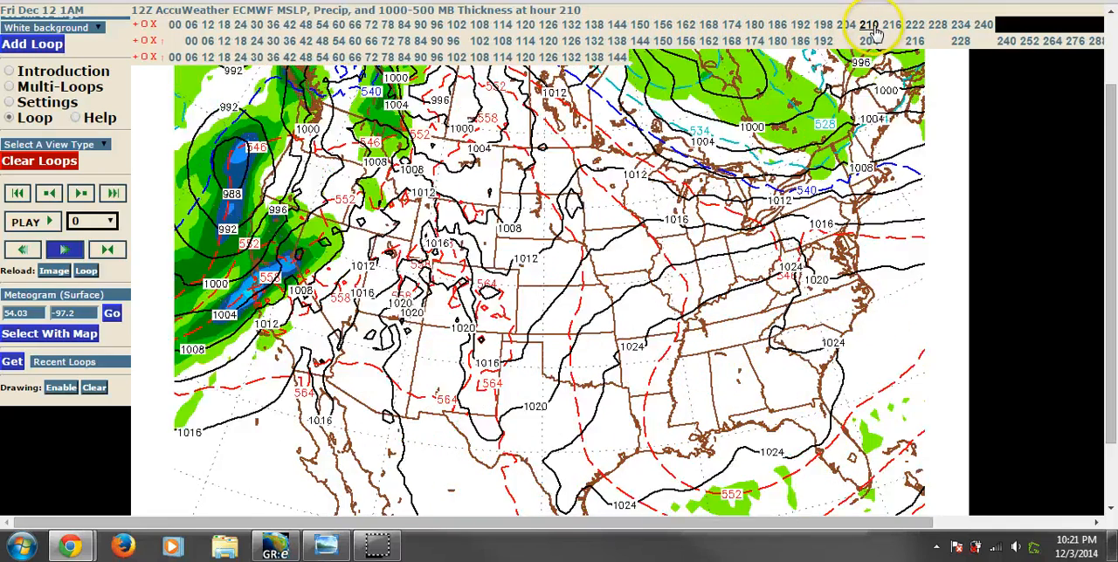
click(982, 25)
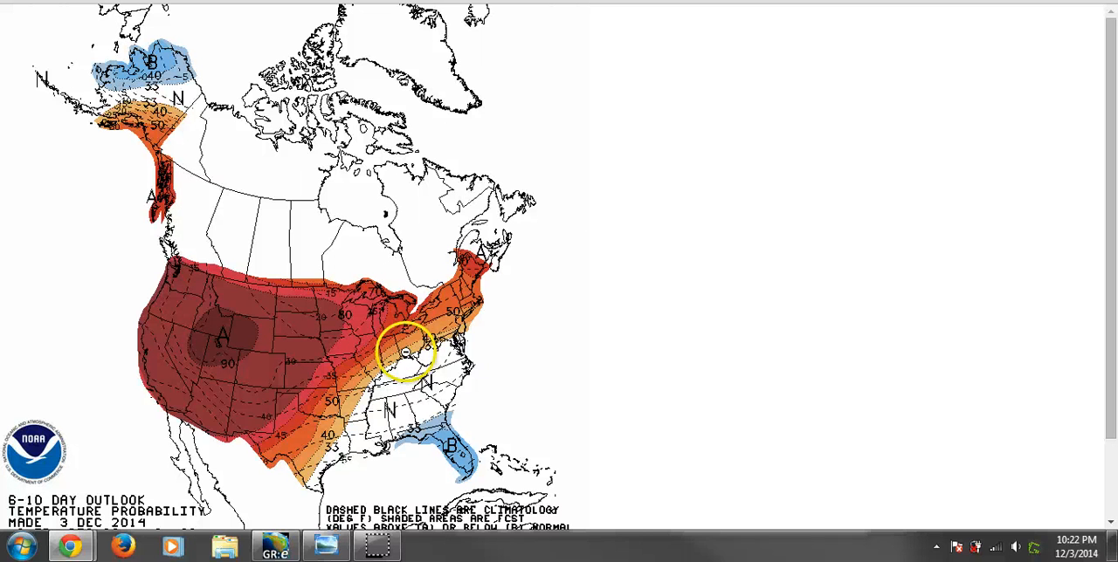
mouse_move(342, 375)
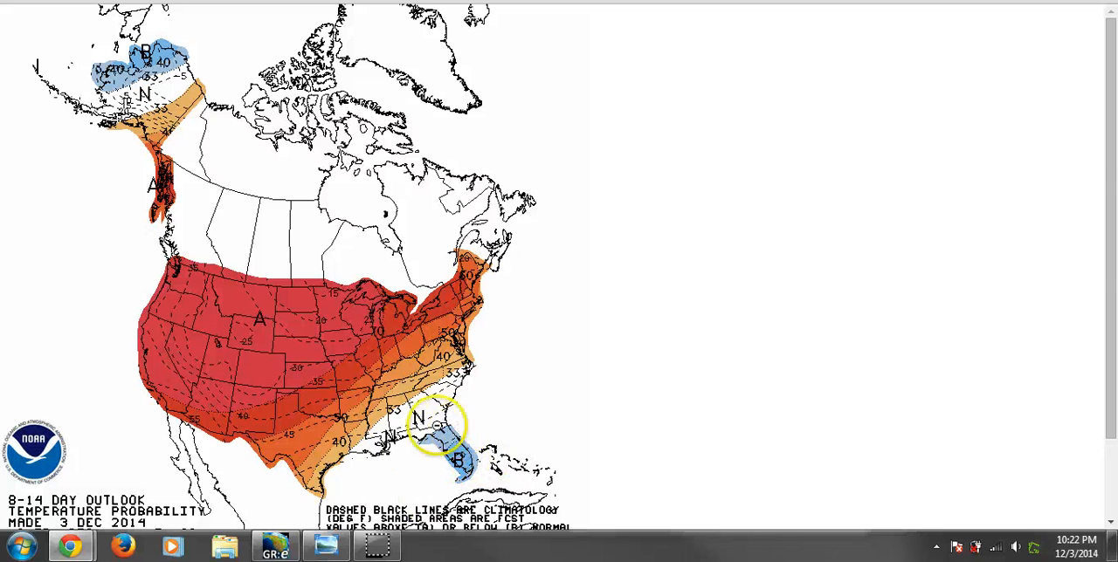
mouse_move(556, 331)
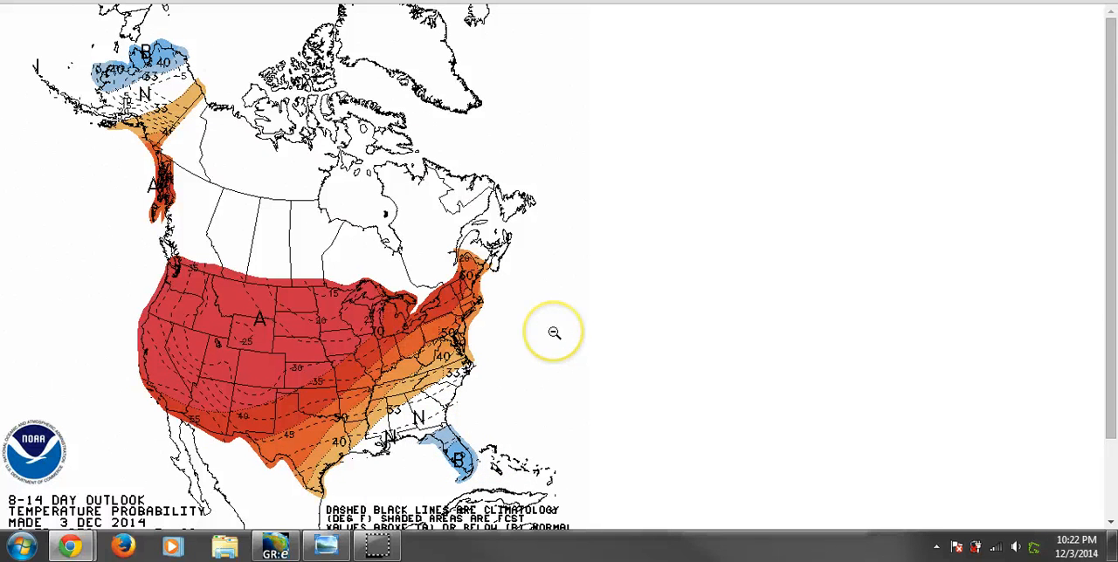
mouse_move(554, 332)
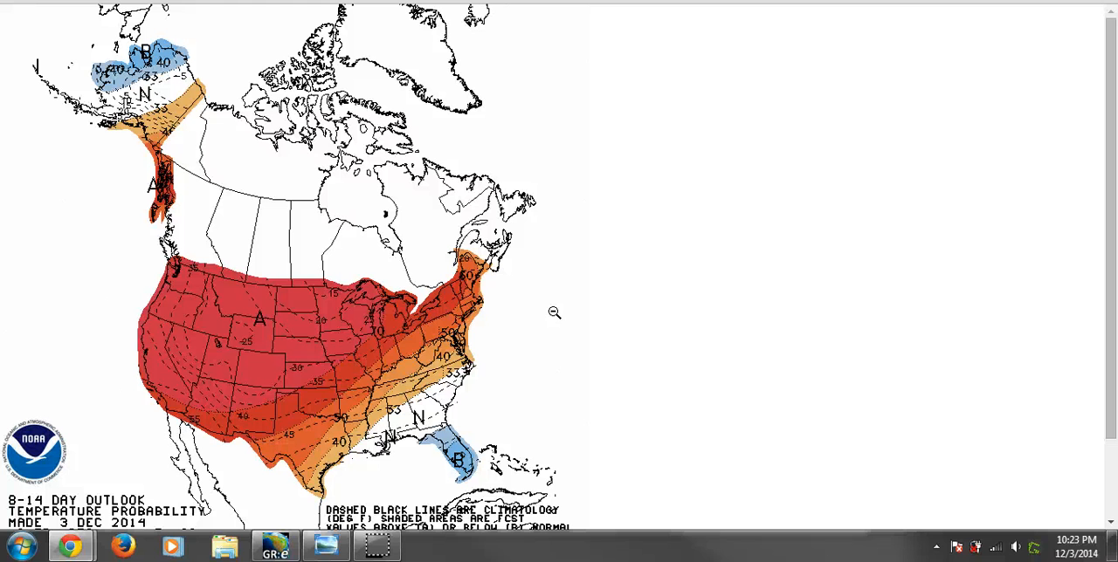
mouse_move(363, 265)
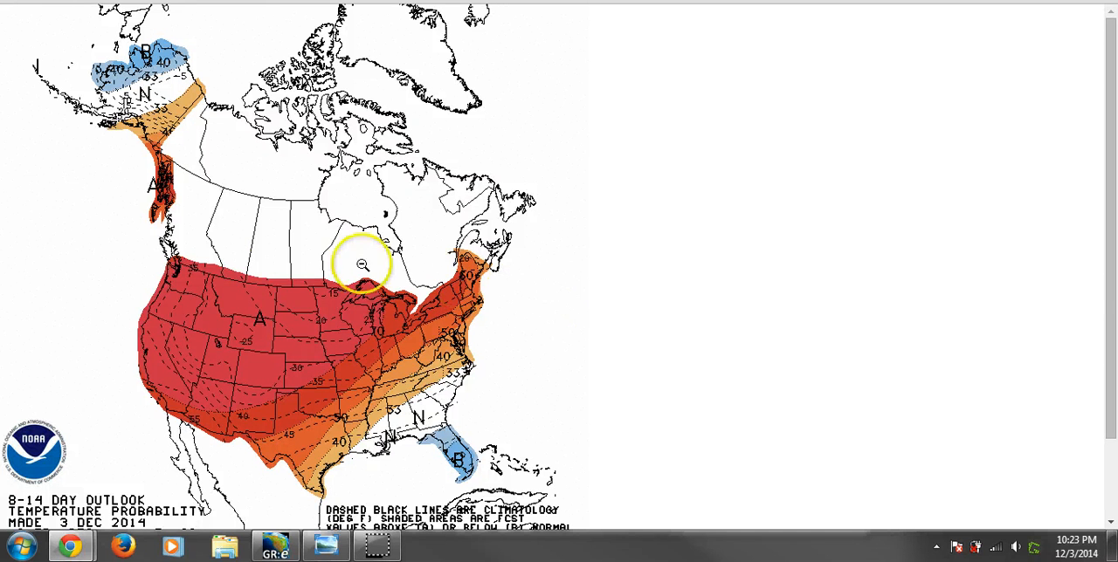
mouse_move(487, 350)
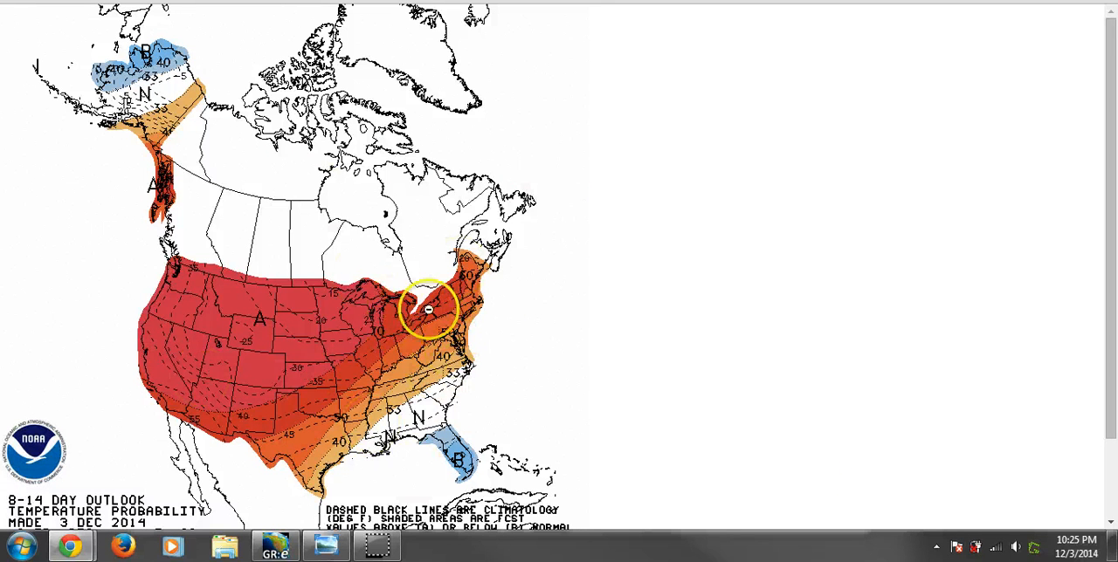
mouse_move(262, 330)
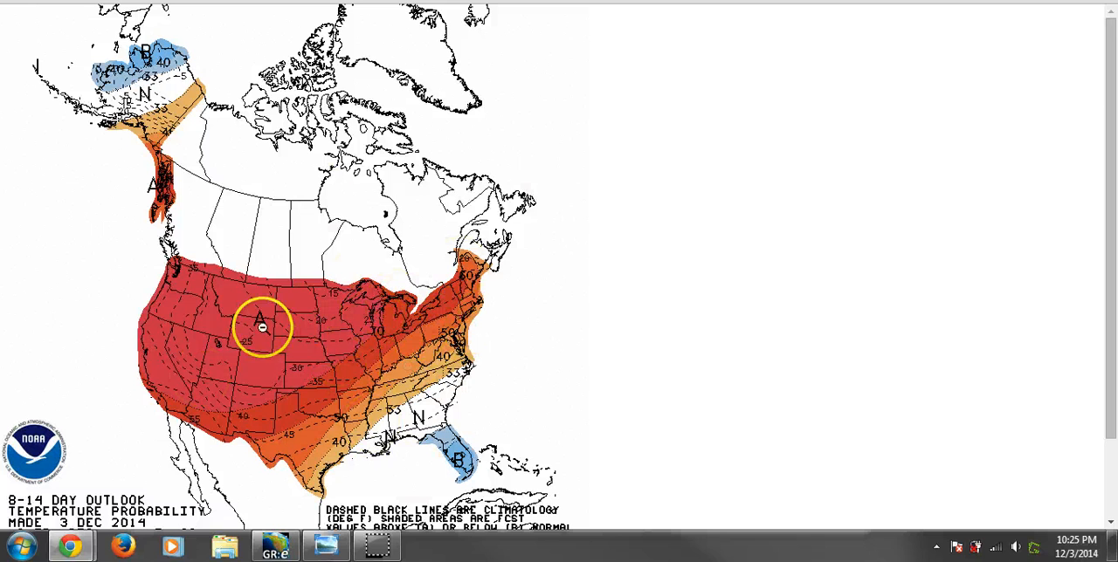
mouse_move(183, 450)
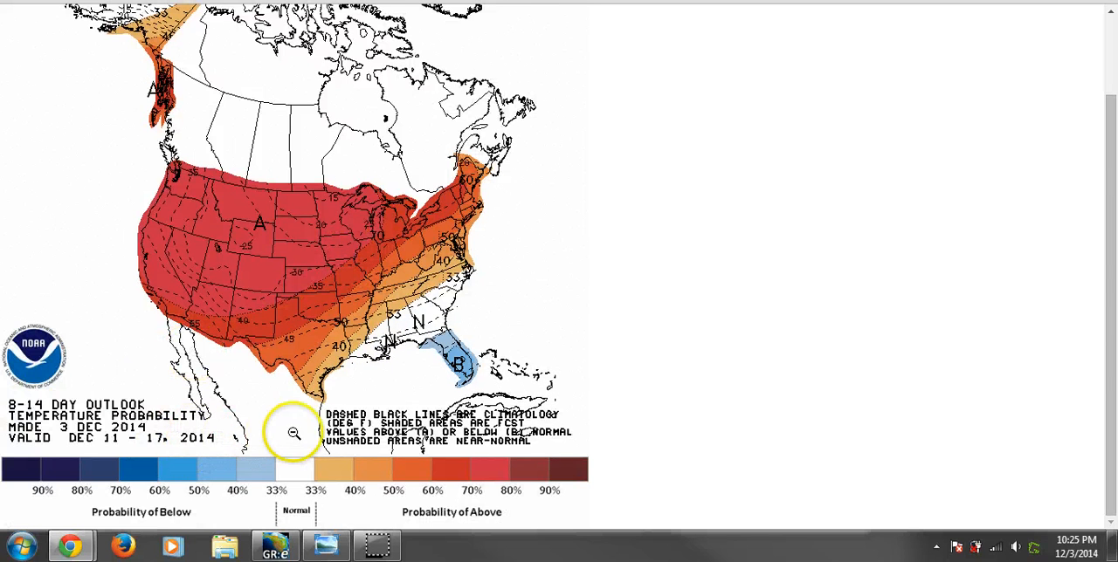
mouse_move(417, 330)
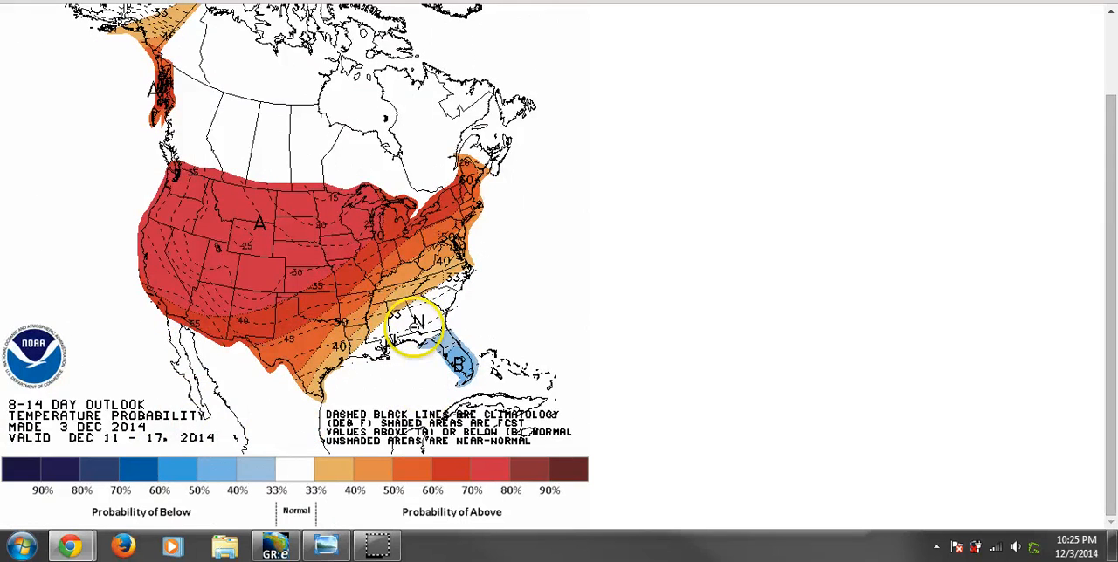
mouse_move(433, 262)
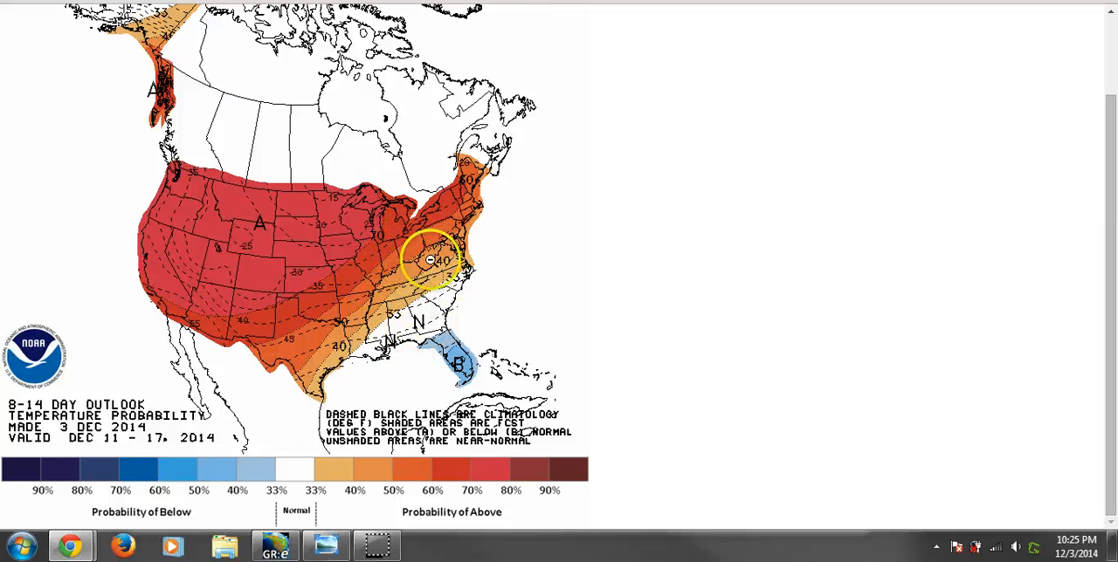
mouse_move(1016, 510)
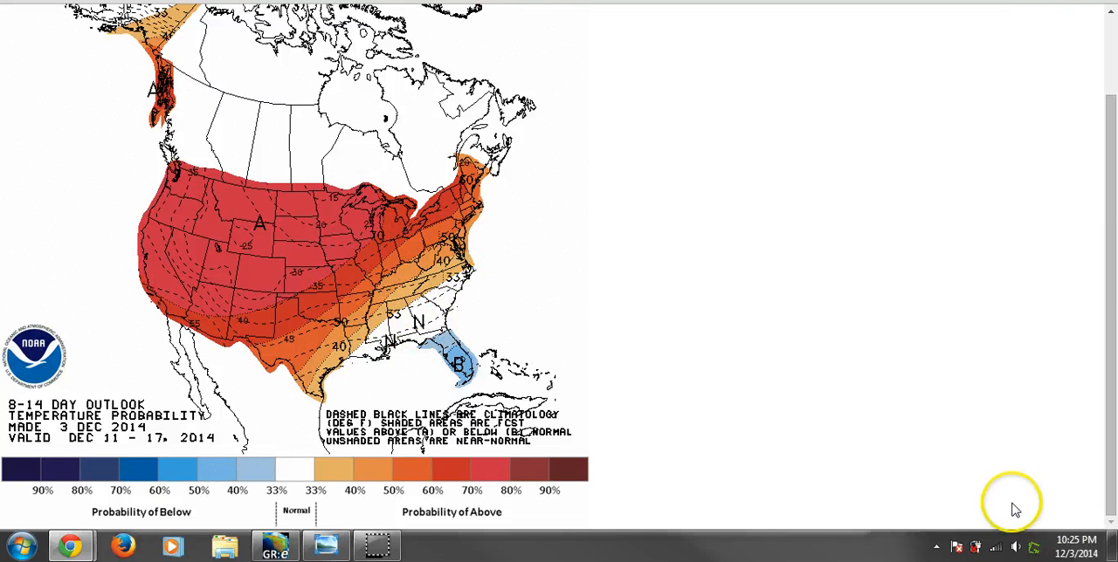
click(1062, 547)
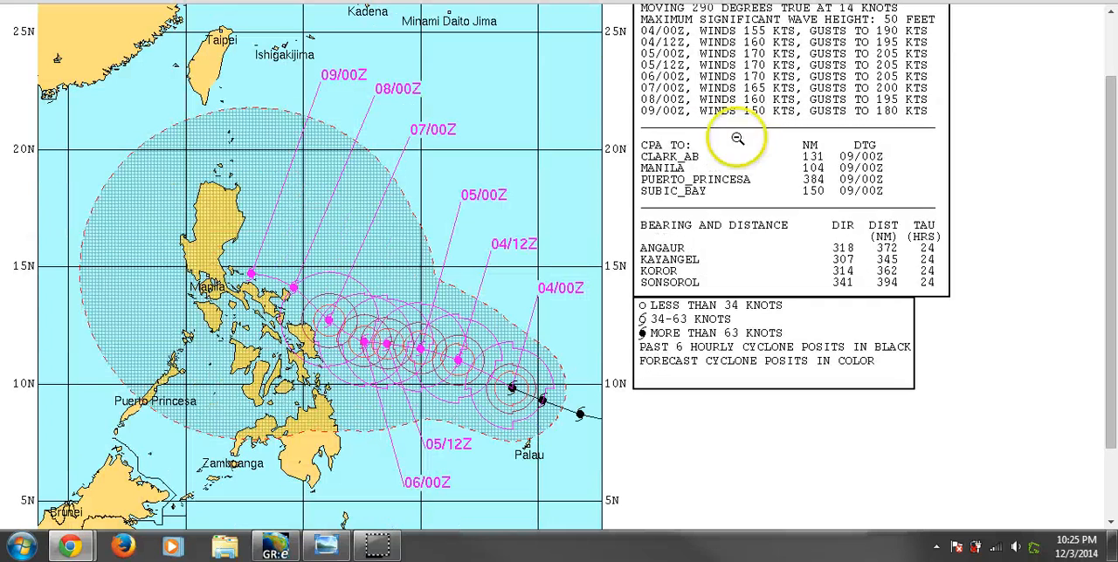
mouse_move(213, 278)
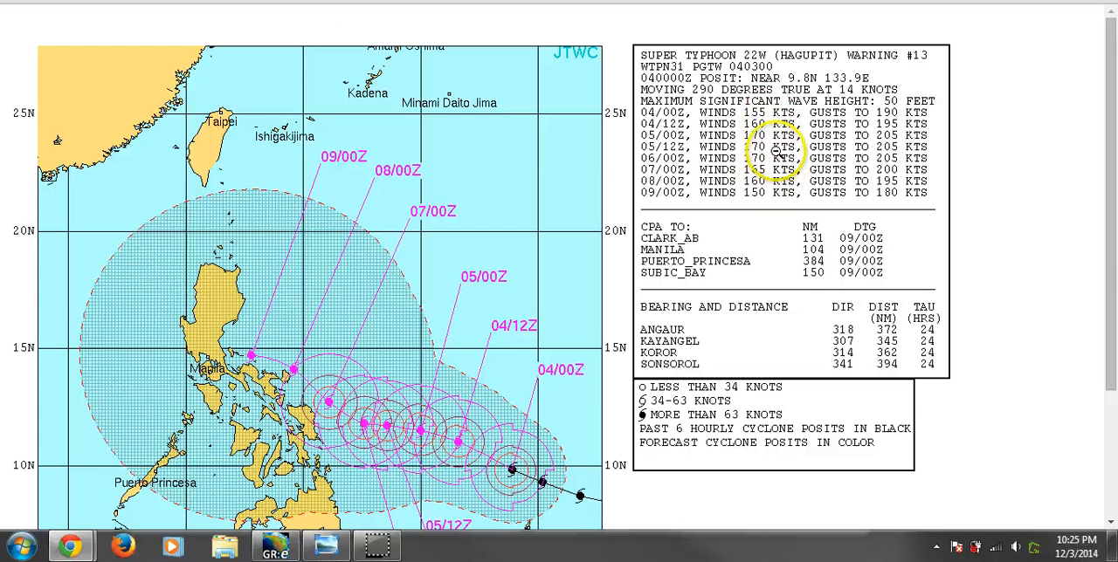
mouse_move(960, 161)
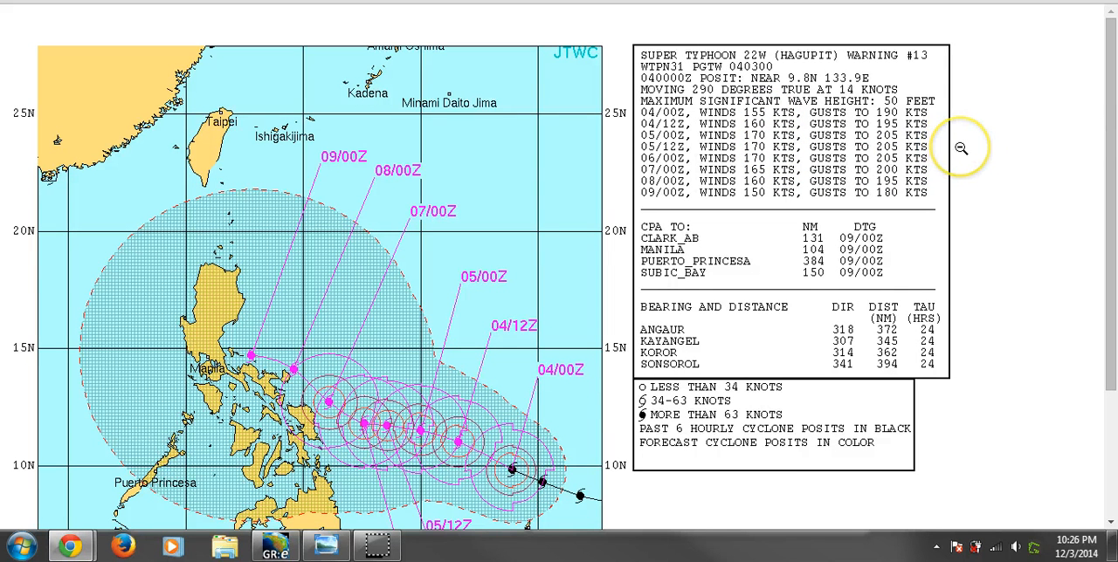
mouse_move(964, 143)
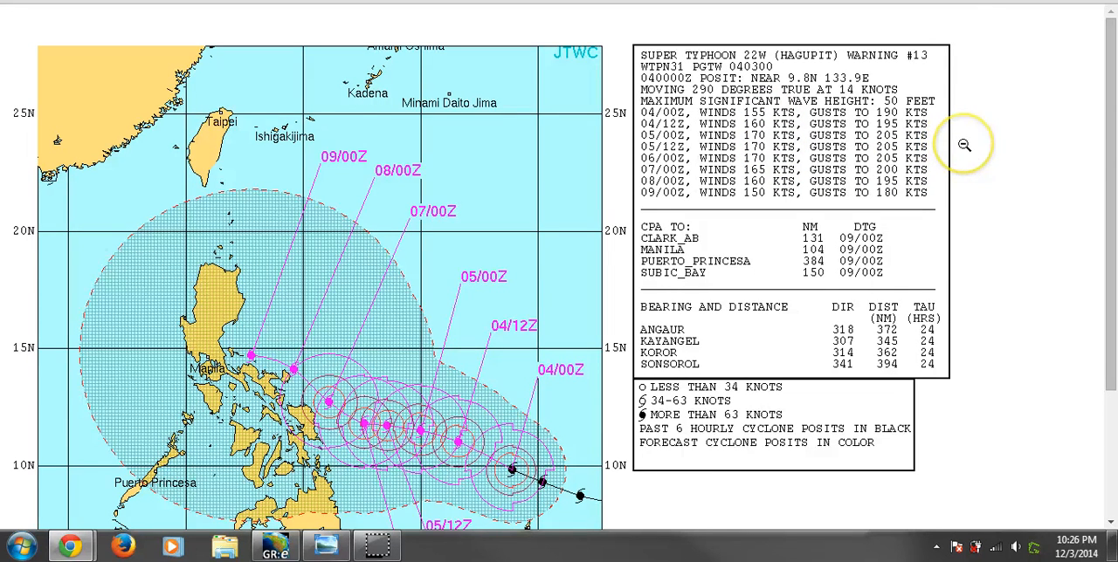
mouse_move(985, 143)
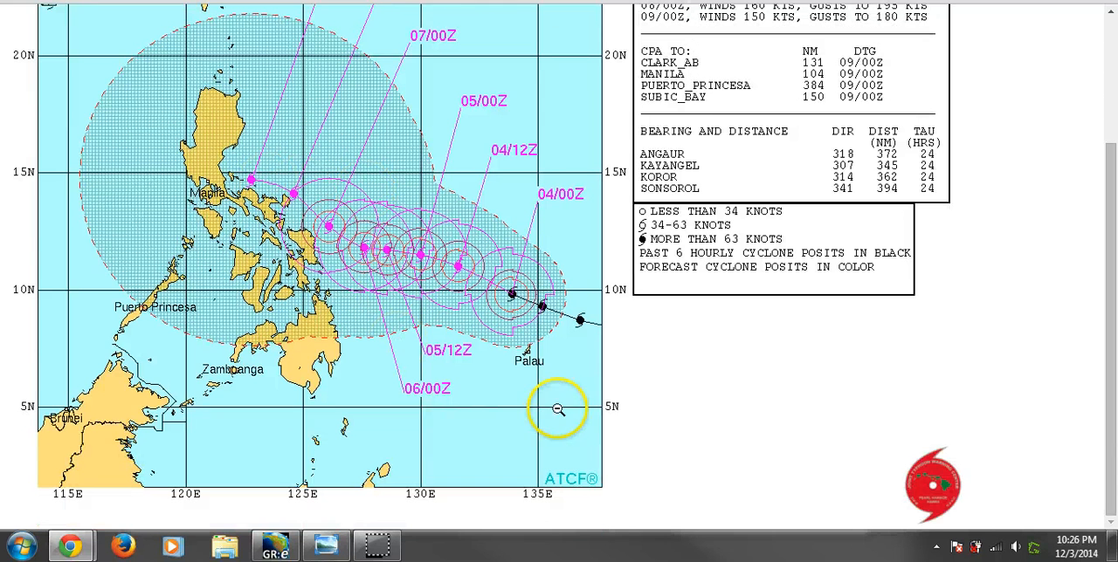
mouse_move(351, 230)
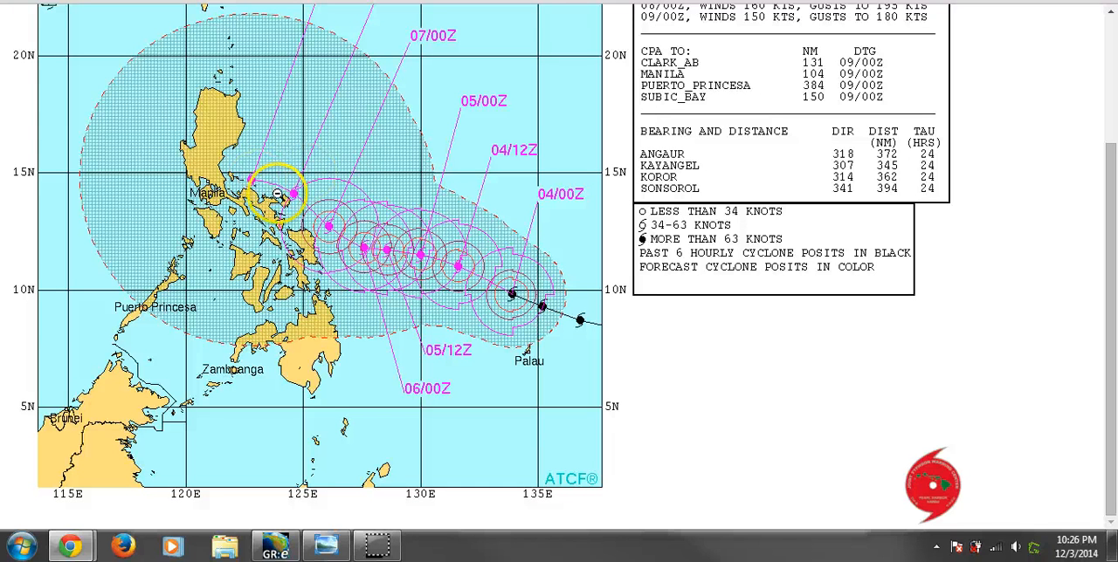
mouse_move(84, 168)
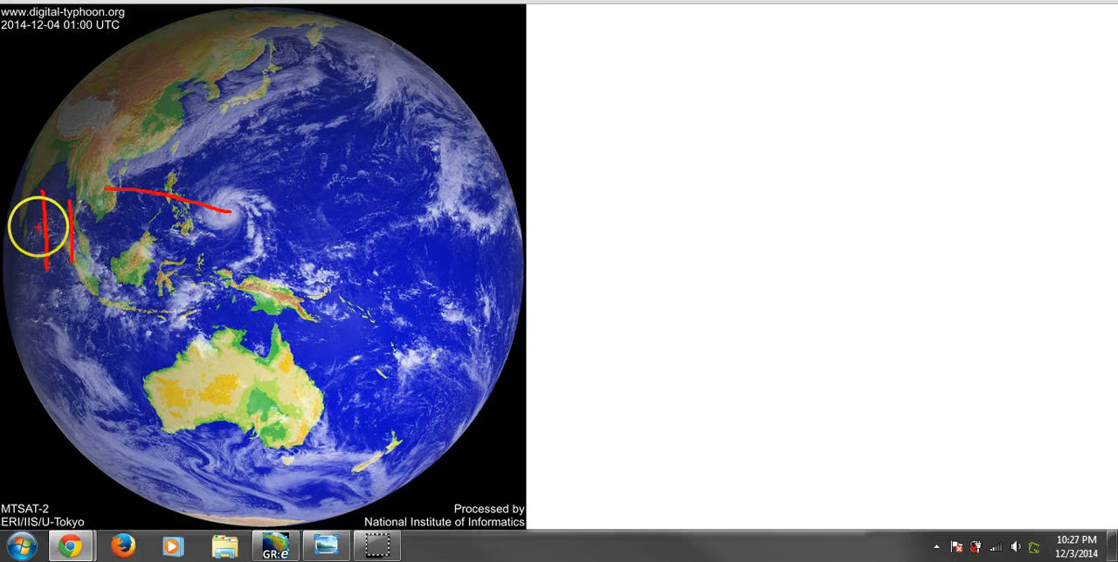
- Draw H and L marks joined by a line, circling the western high and the region north of it
drag(39, 227, 206, 183)
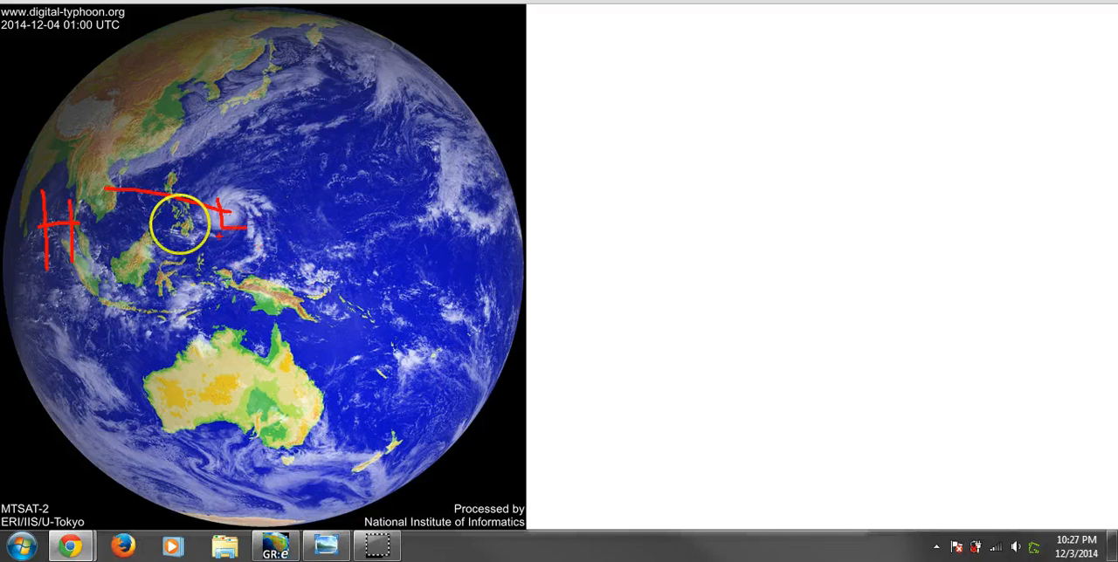
drag(181, 225, 70, 227)
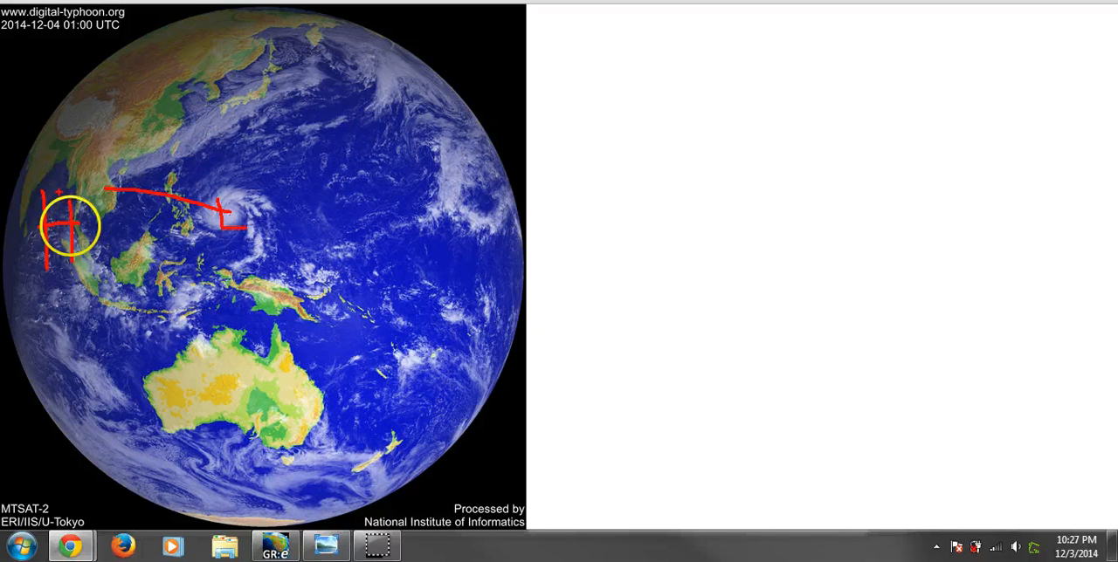
drag(70, 227, 105, 210)
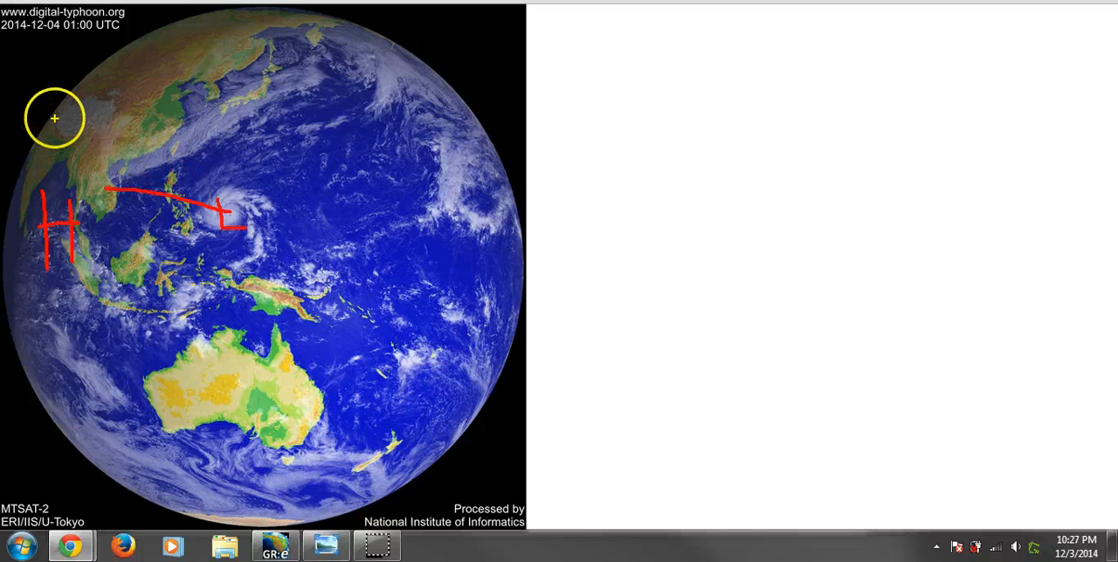
- Sketch the jet stream and green northward recurving arrows from Hagupit on the satellite image
drag(54, 119, 381, 104)
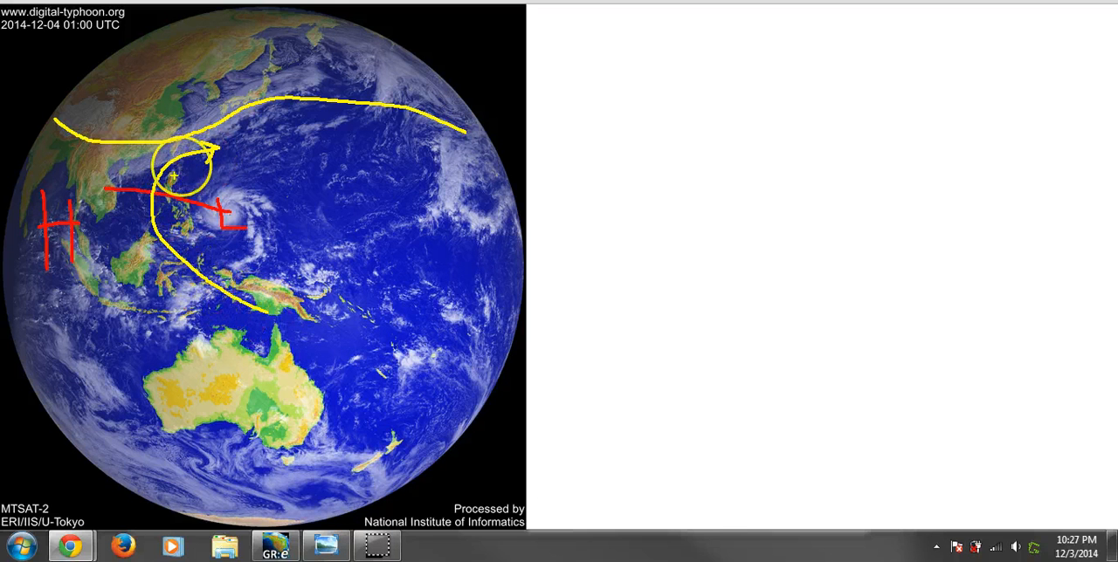
drag(175, 175, 227, 224)
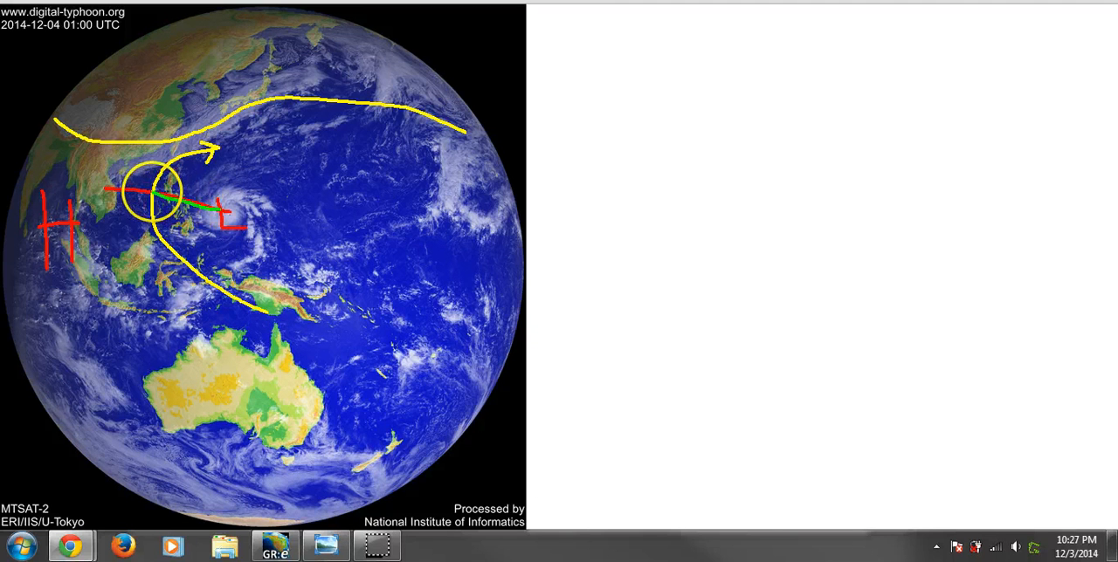
drag(153, 188, 253, 131)
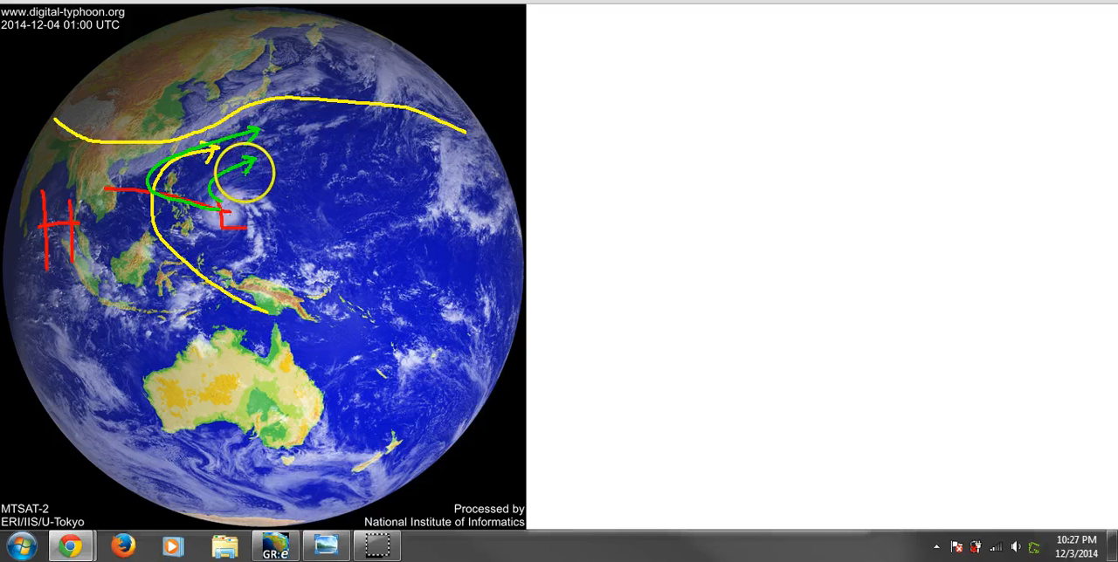
drag(245, 172, 308, 208)
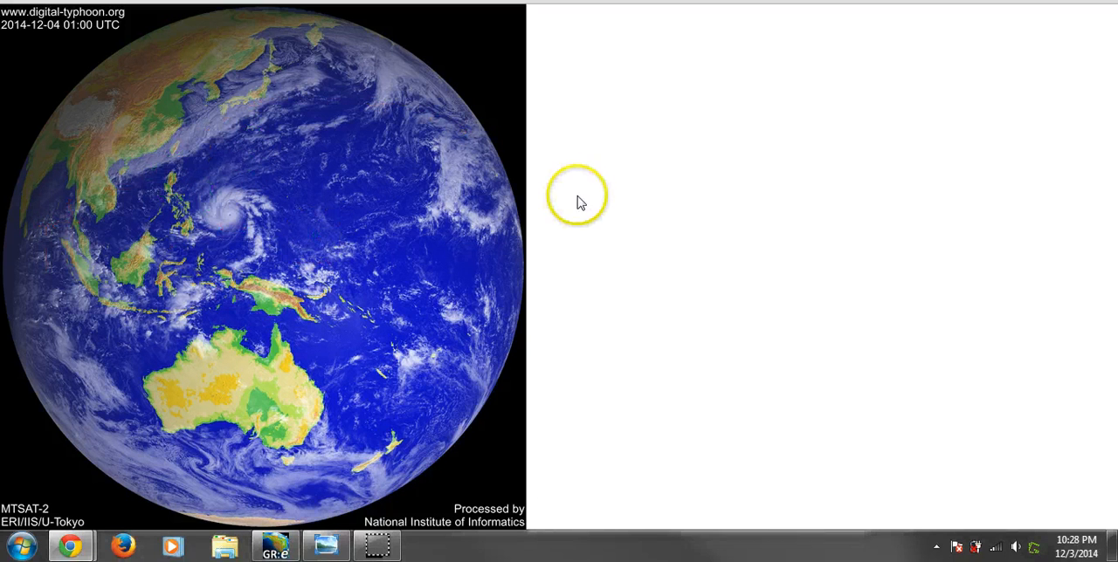
mouse_move(520, 150)
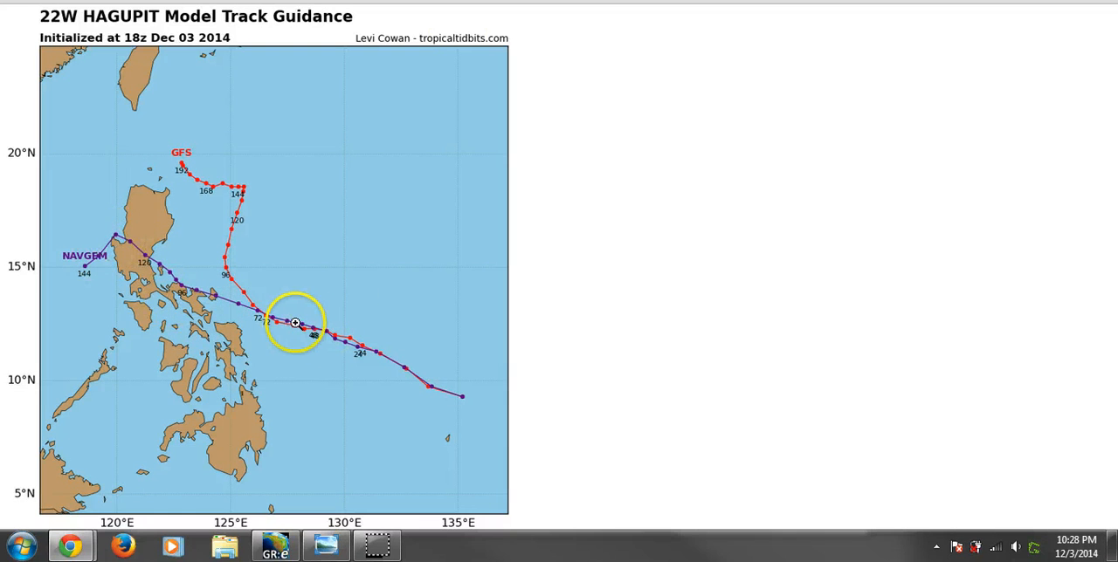
mouse_move(227, 273)
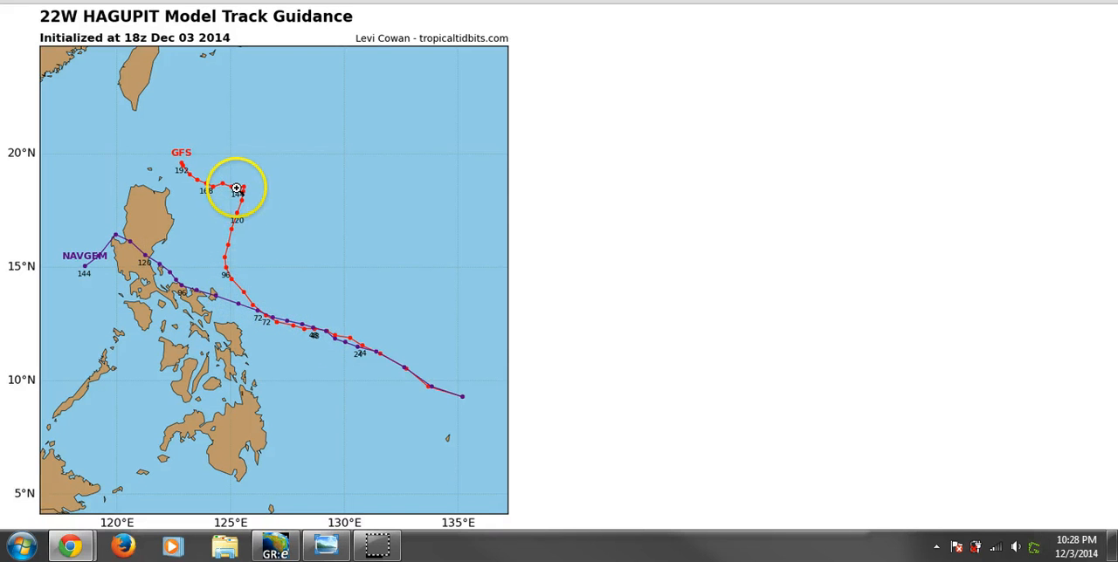
mouse_move(178, 164)
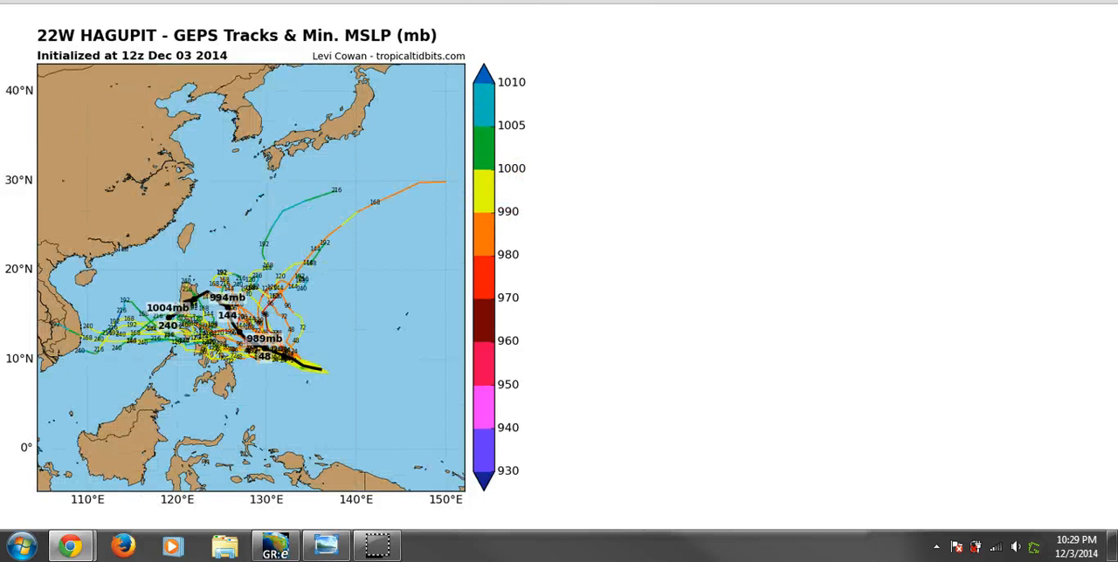
mouse_move(576, 216)
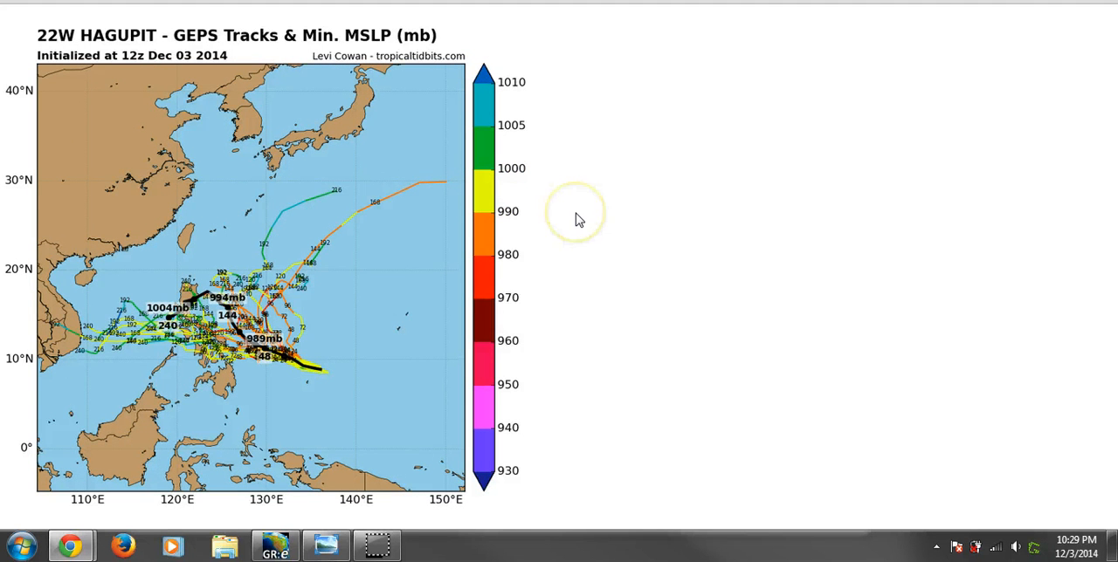
mouse_move(312, 350)
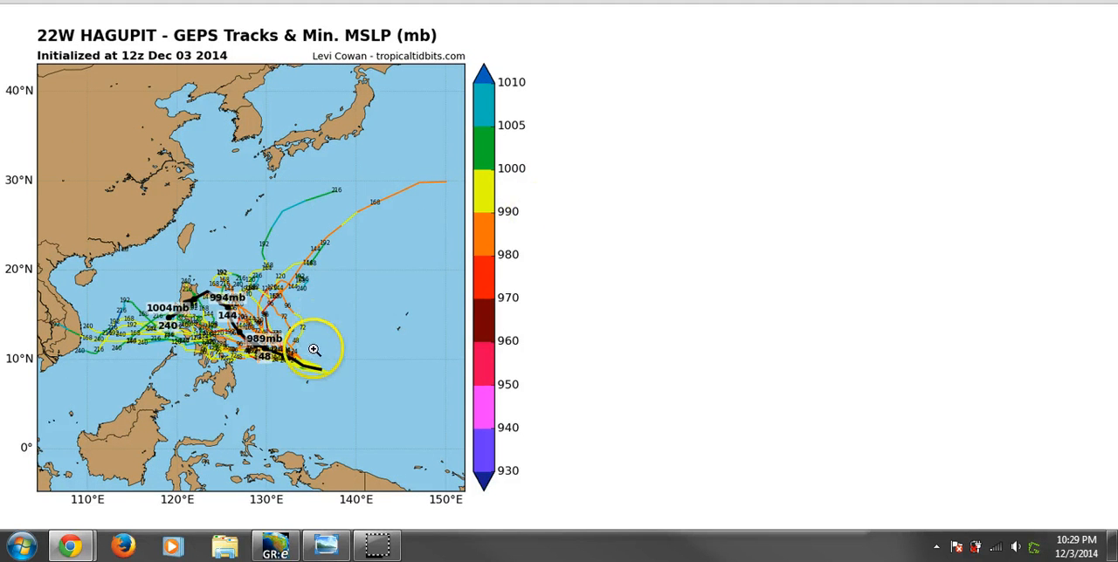
mouse_move(173, 328)
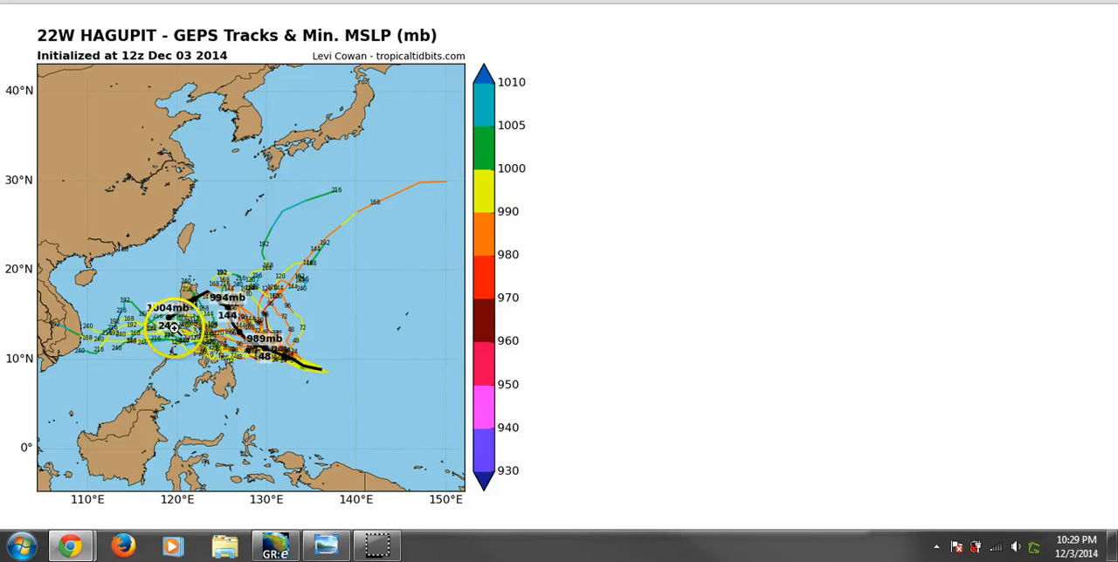
mouse_move(288, 242)
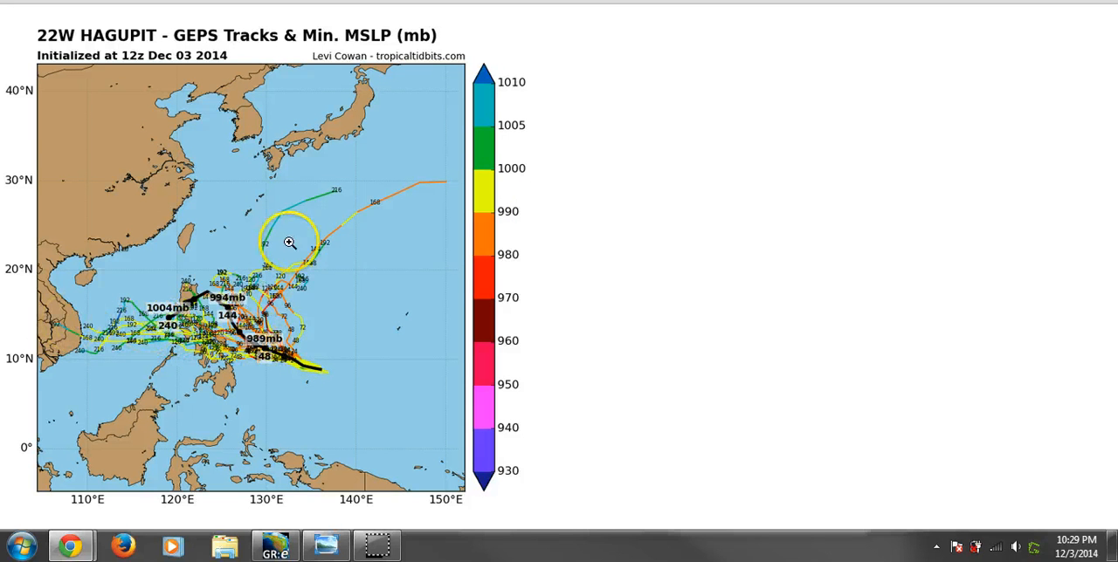
mouse_move(119, 288)
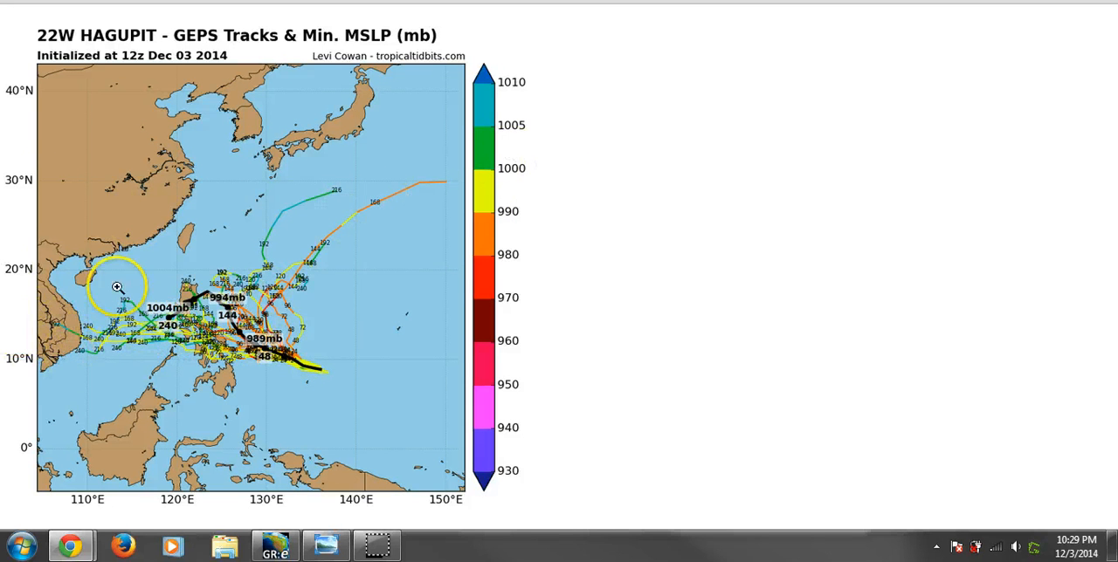
- Switch to the 22W HAGUPIT GEPS Tracks & Min. MSLP ensemble image
click(276, 545)
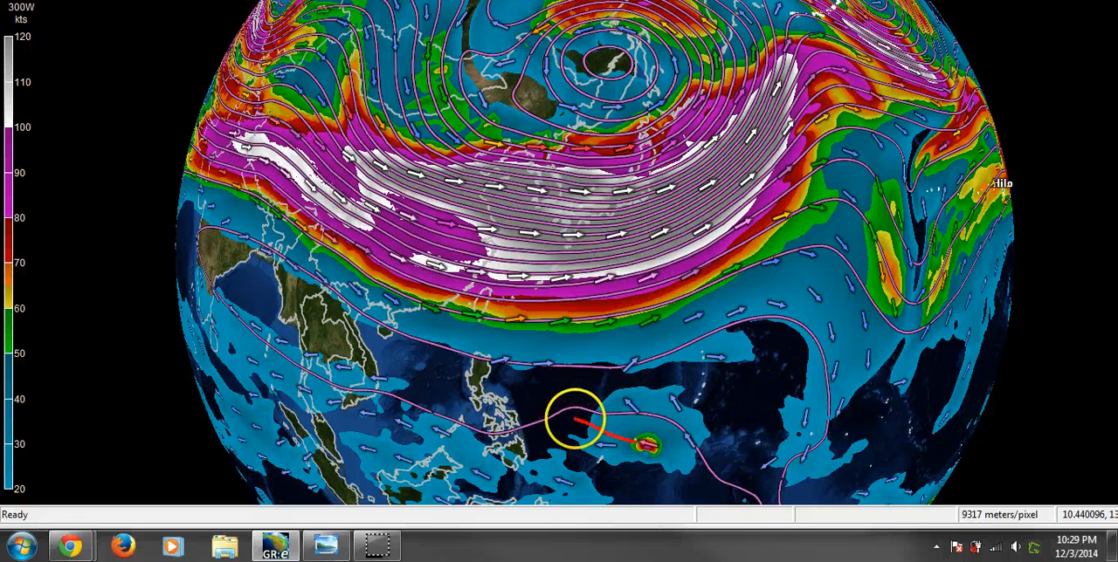
drag(574, 419, 493, 367)
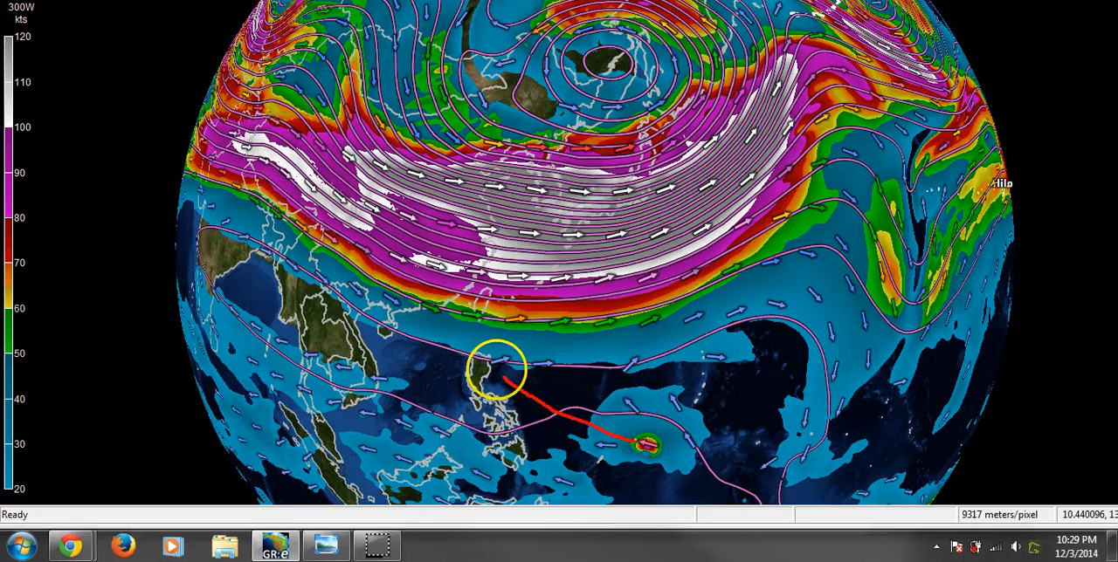
drag(492, 371, 742, 236)
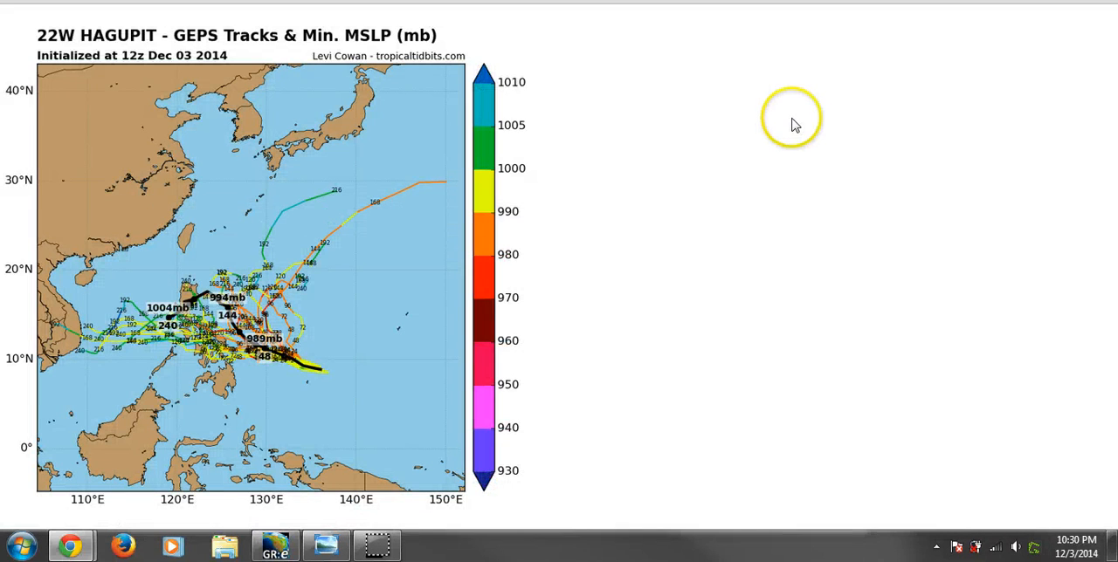
mouse_move(776, 142)
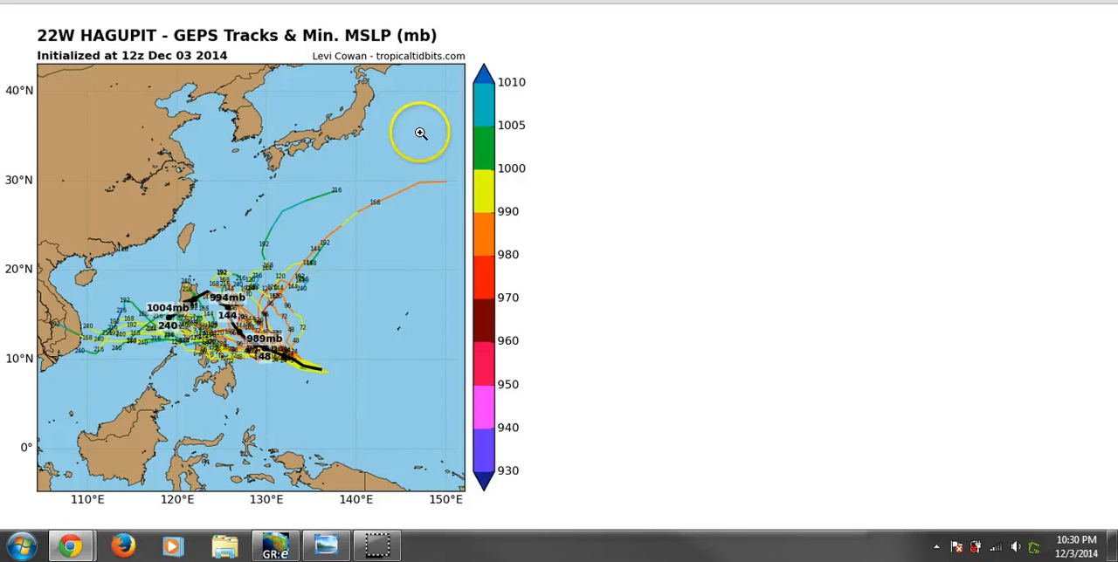
mouse_move(597, 194)
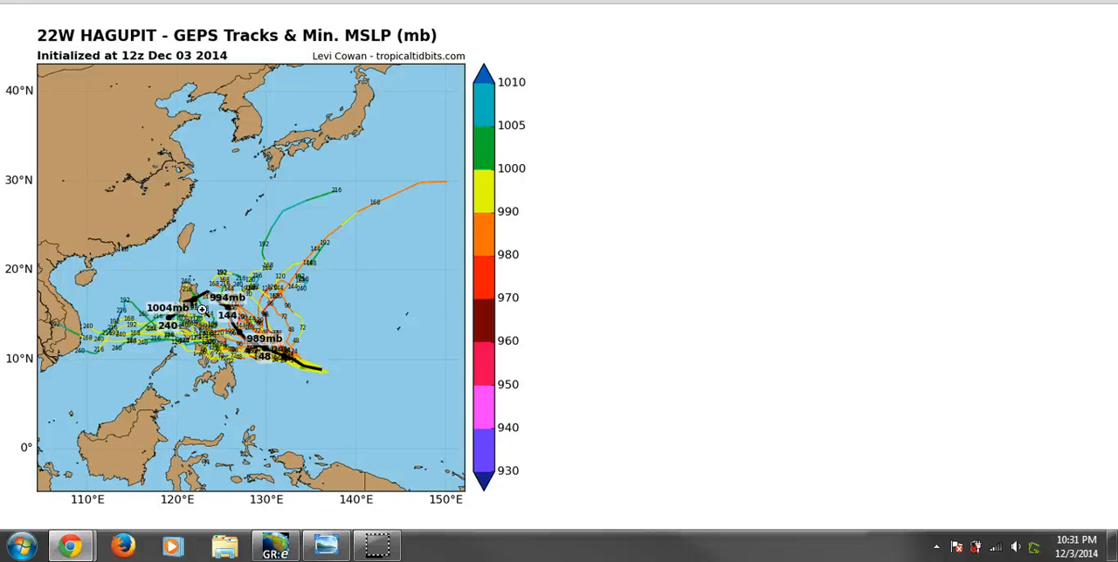
mouse_move(325, 215)
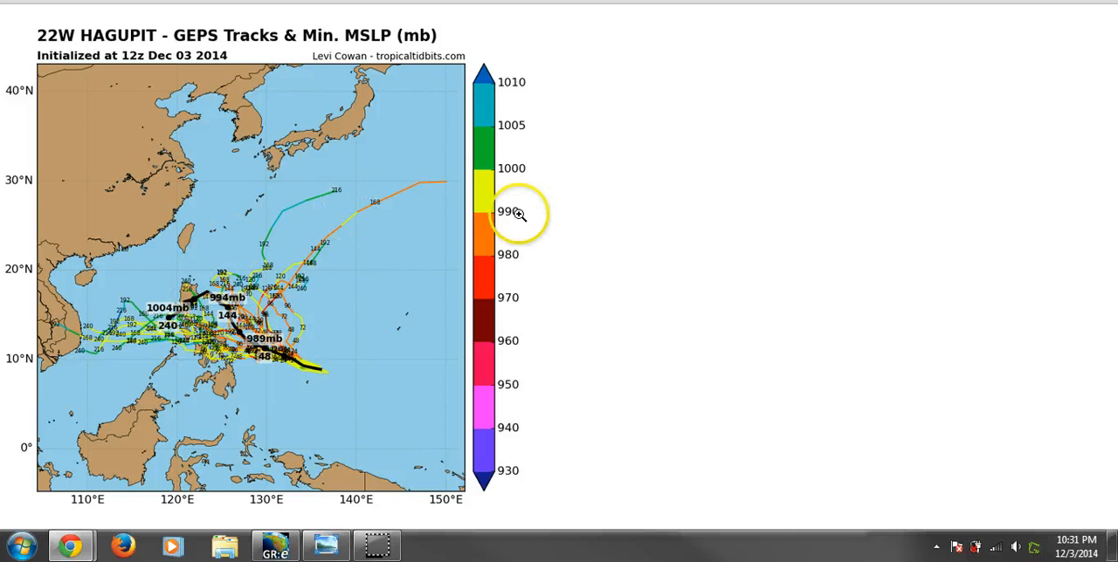
mouse_move(629, 183)
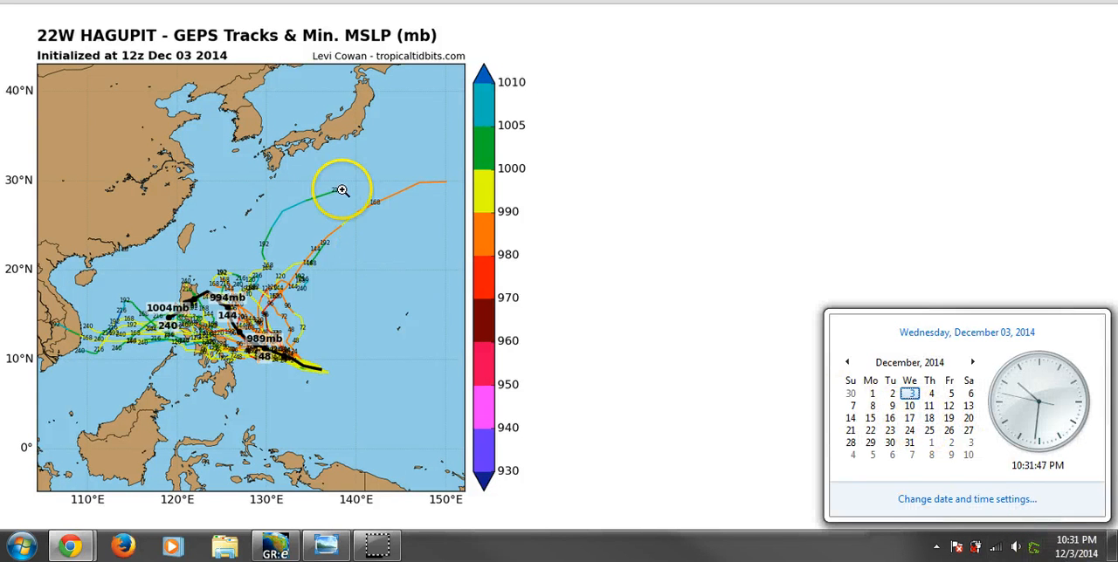
mouse_move(322, 189)
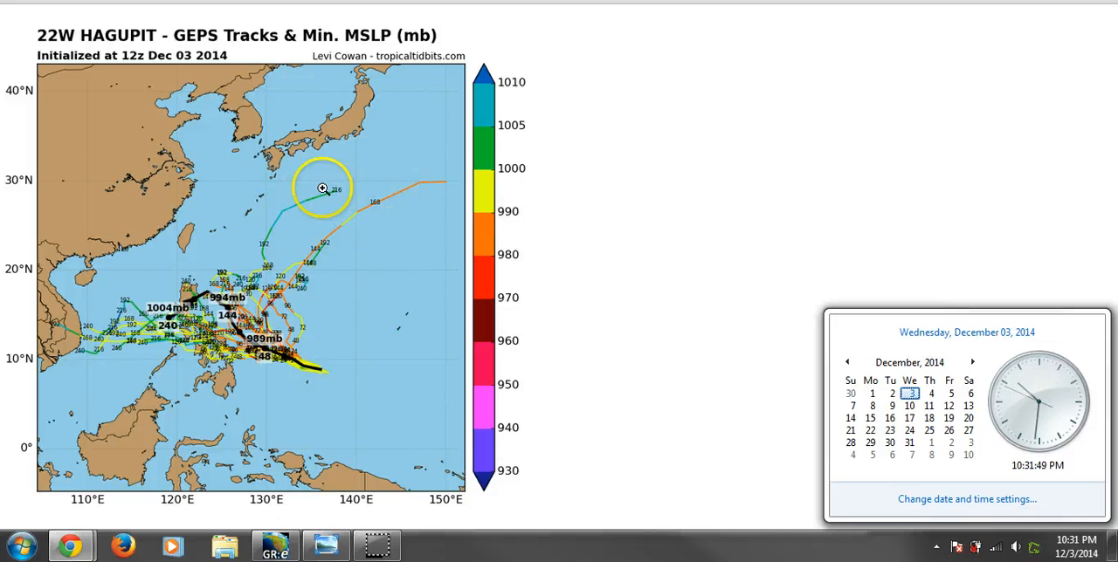
mouse_move(329, 206)
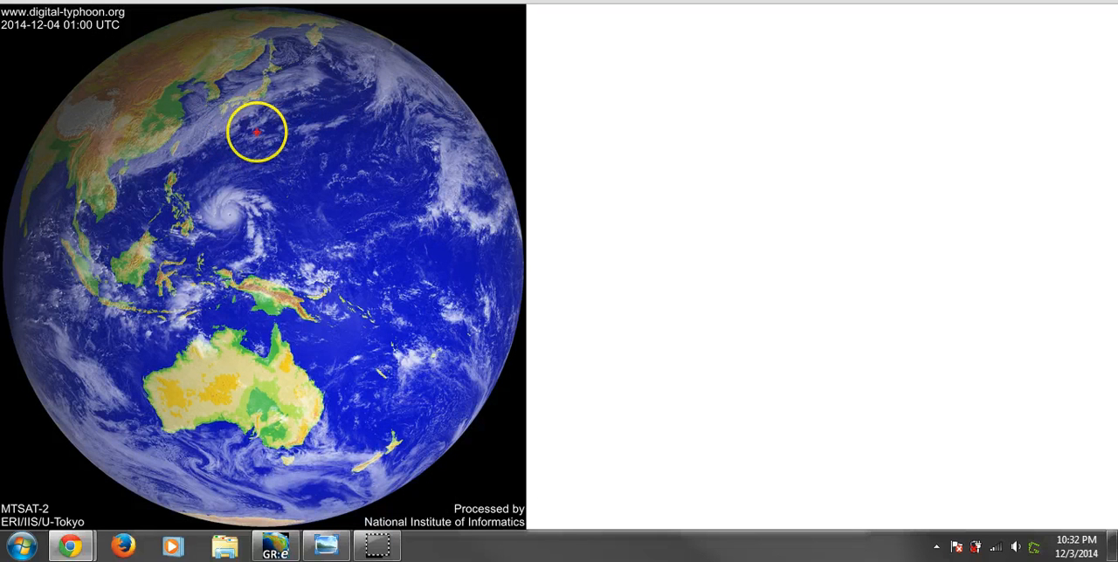
- Sketch the storm's recurvature path from the Philippines northeast past Japan in red, then clear it
drag(271, 123, 265, 161)
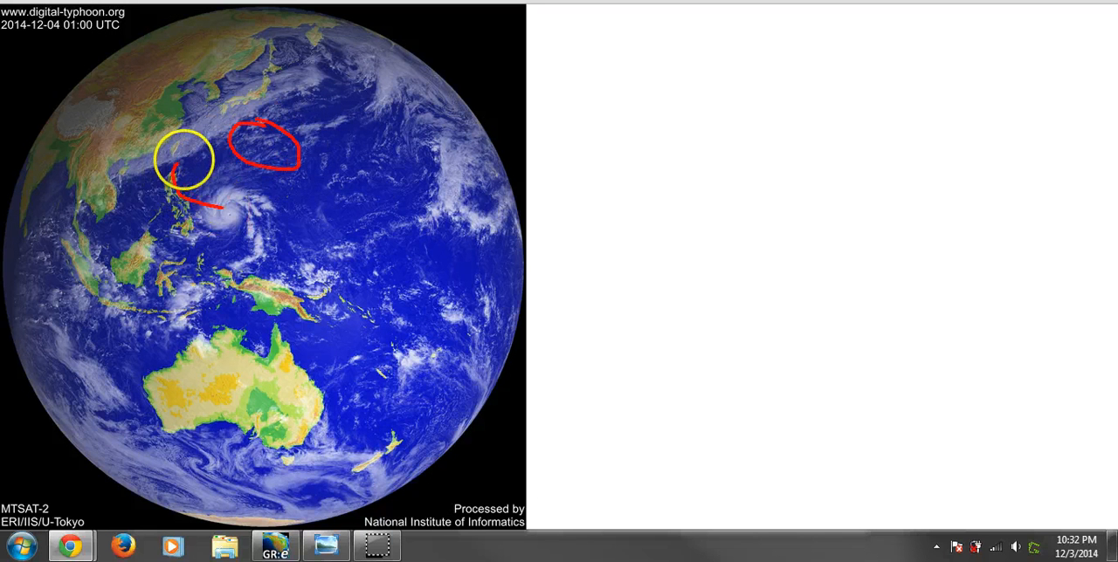
drag(183, 161, 288, 136)
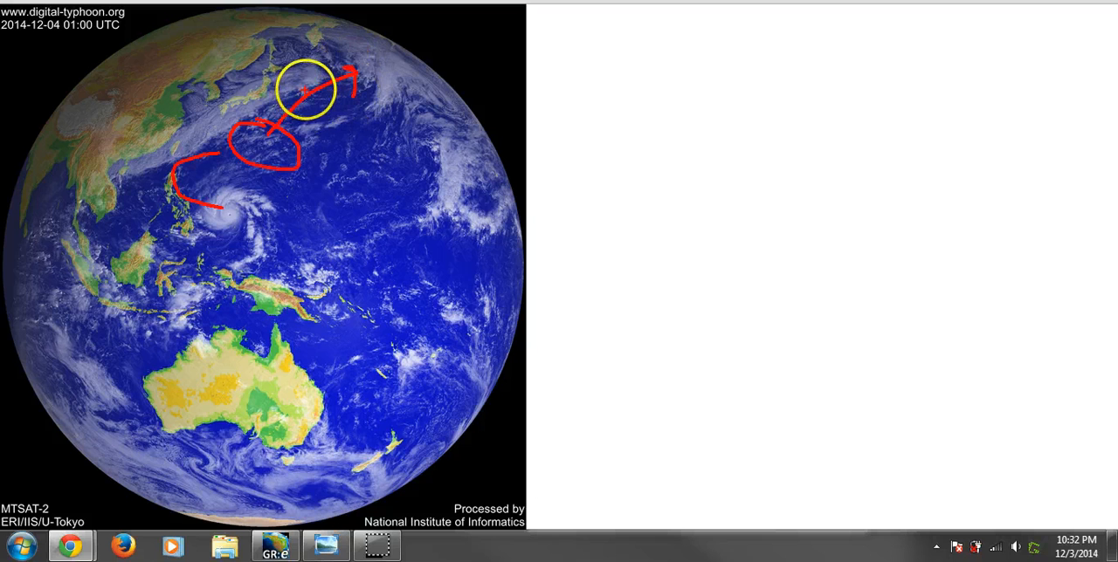
drag(306, 91, 259, 102)
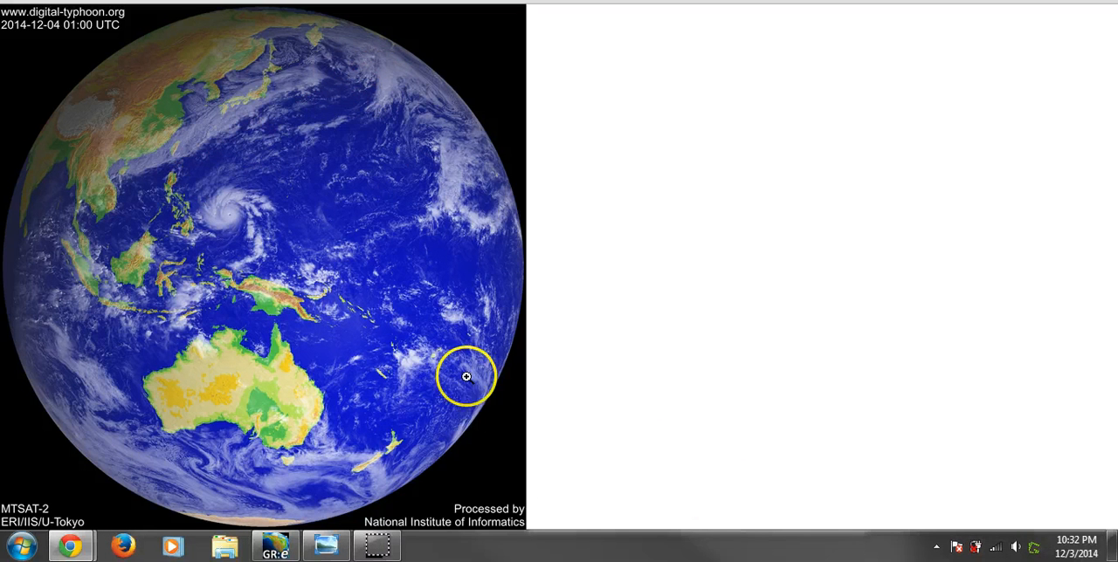
click(1076, 549)
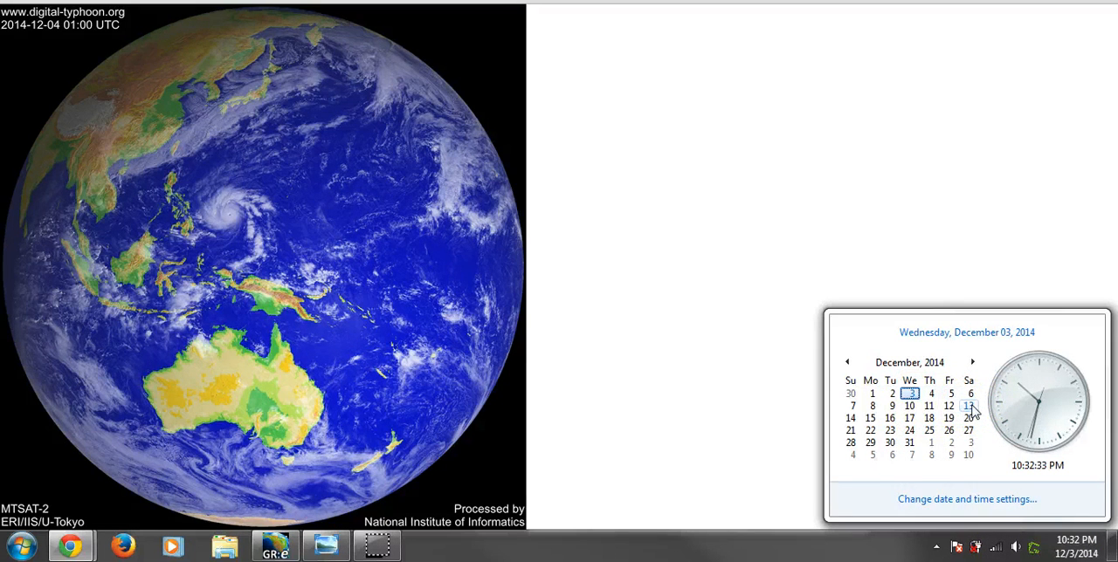
mouse_move(908, 419)
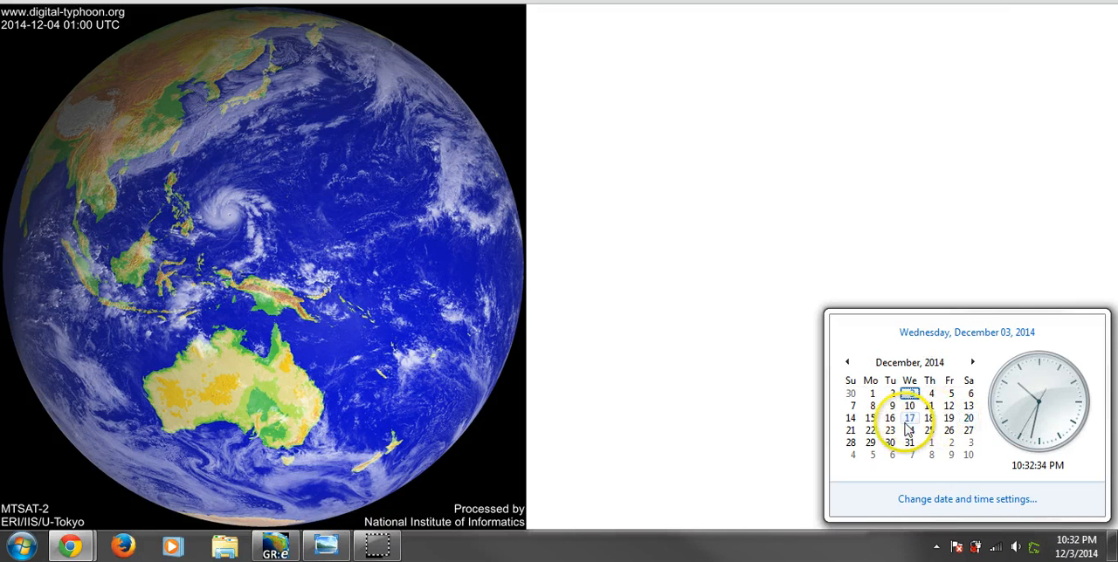
mouse_move(967, 419)
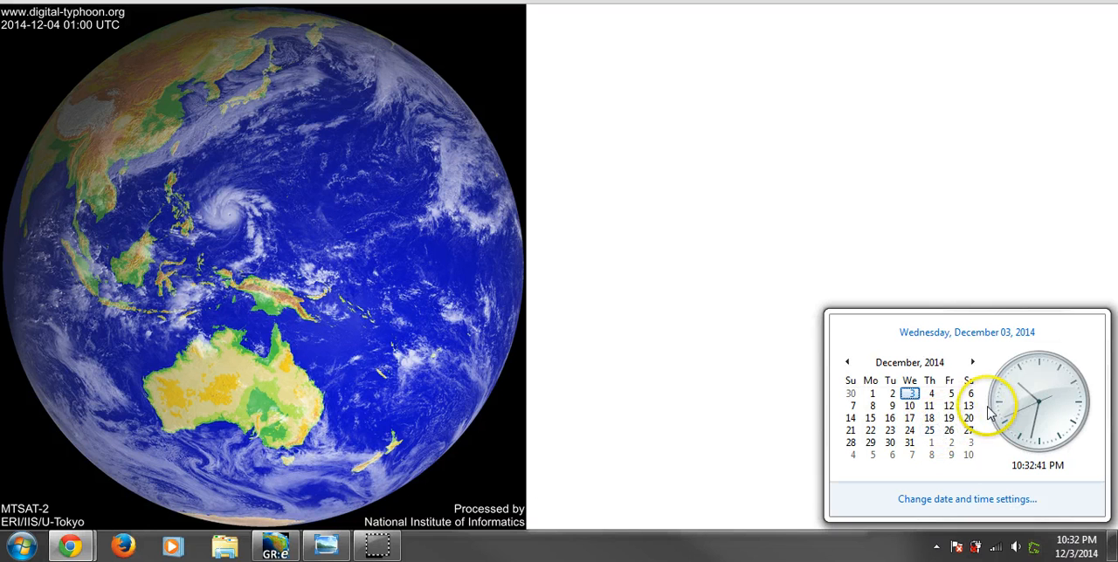
mouse_move(987, 384)
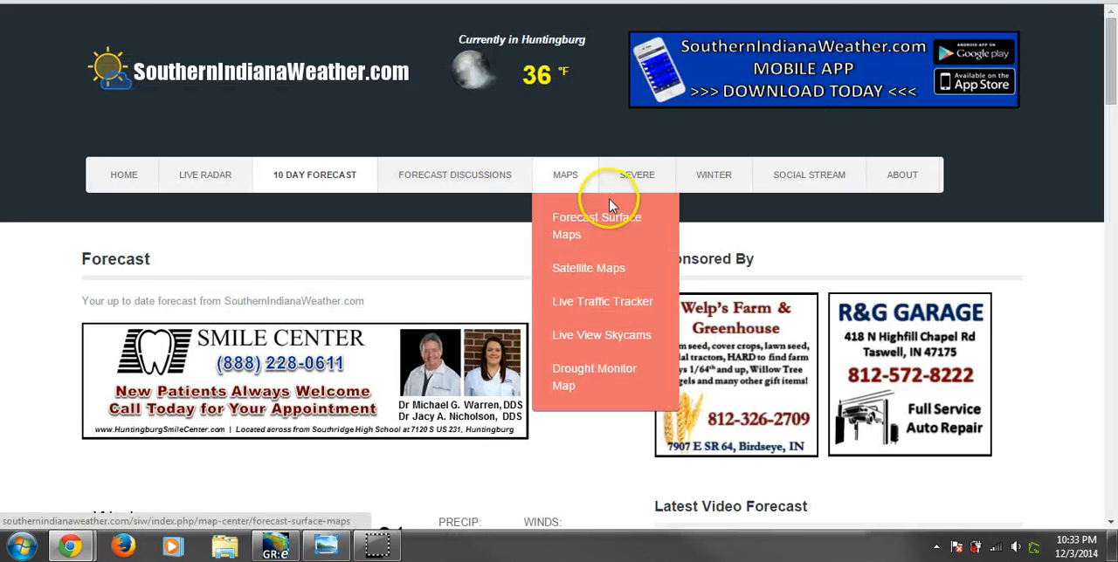
scroll(down, 3)
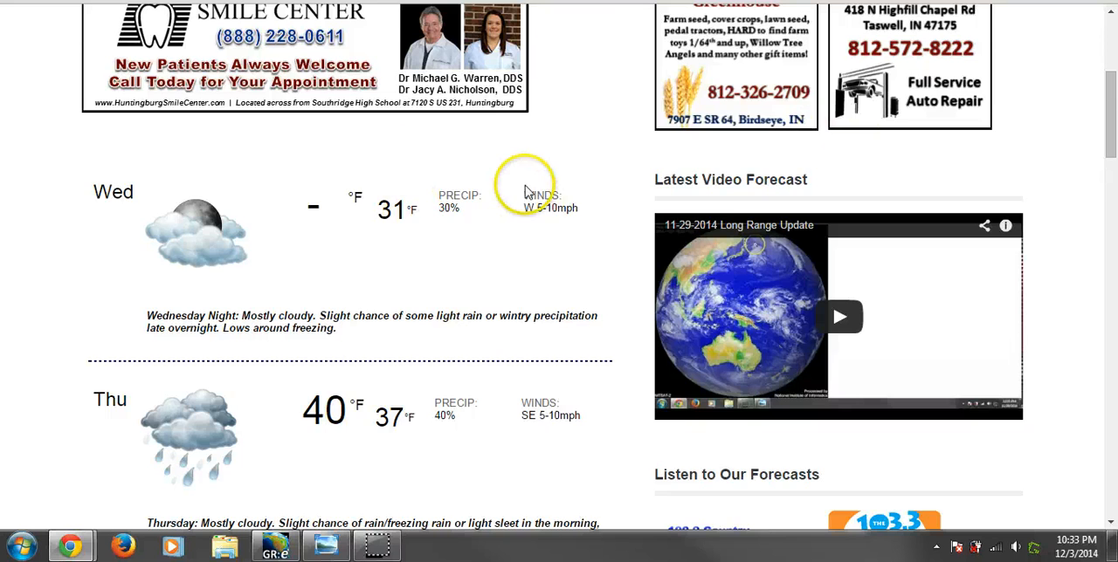
scroll(down, 3)
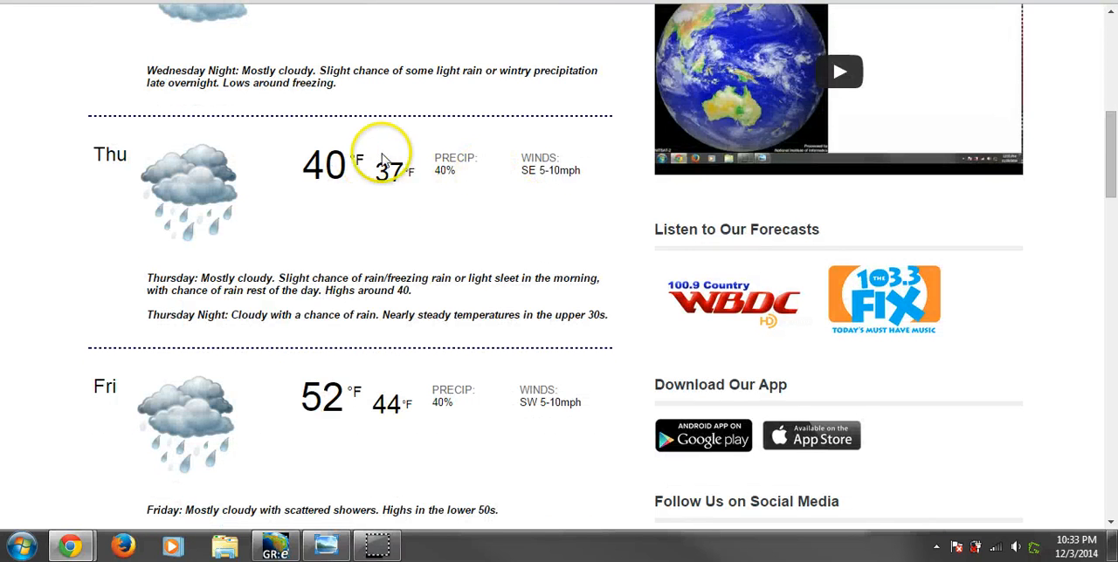
scroll(down, 3)
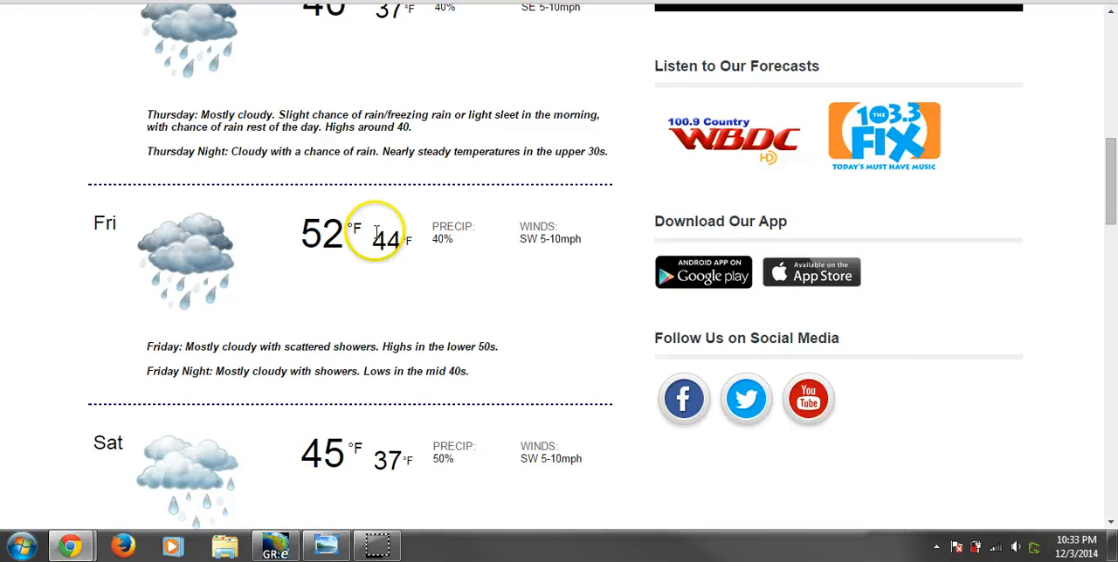
scroll(down, 3)
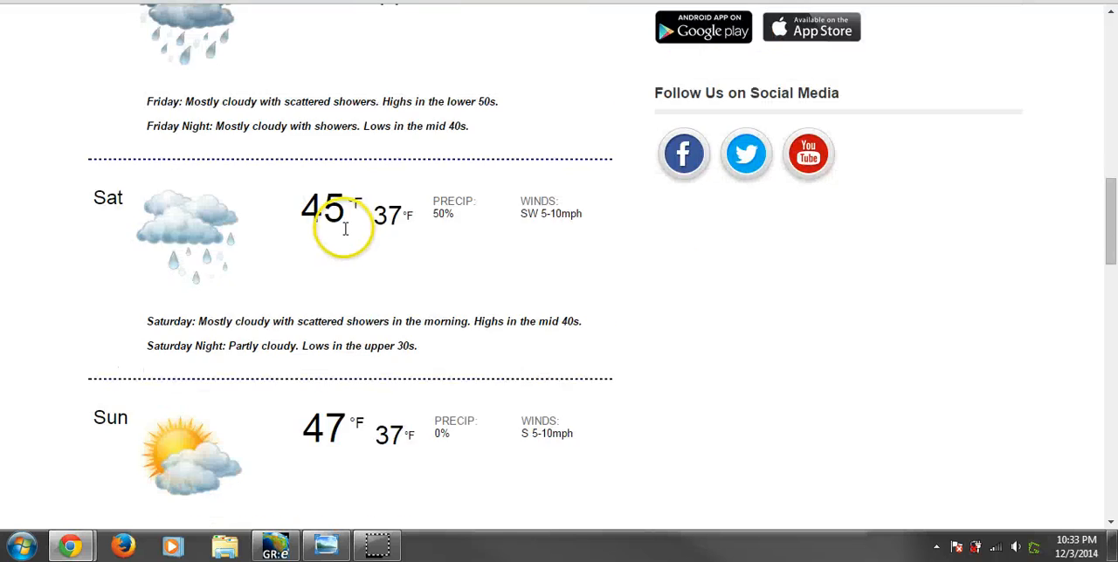
scroll(down, 3)
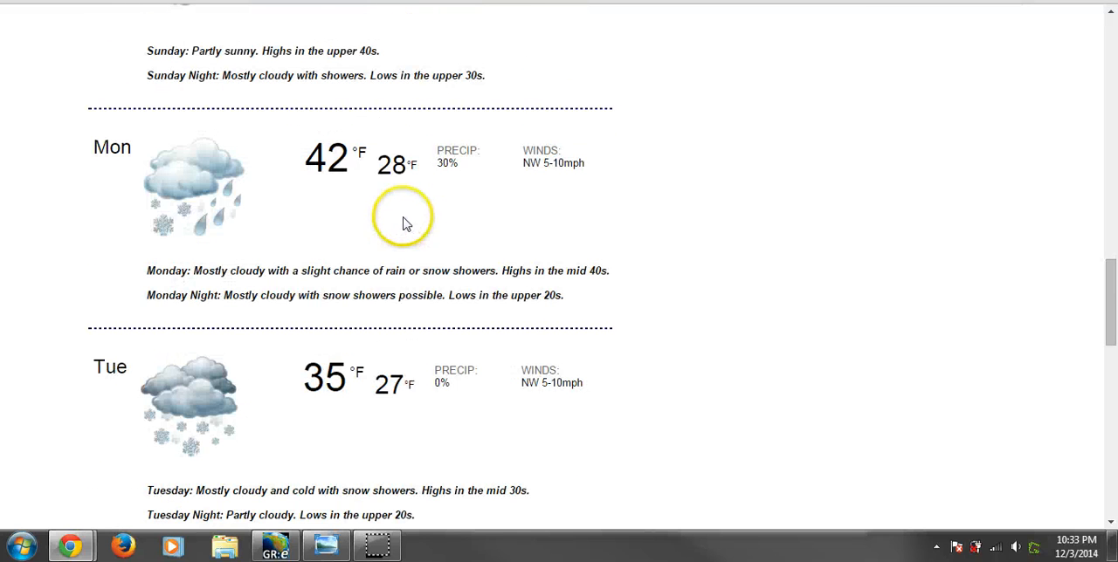
scroll(down, 3)
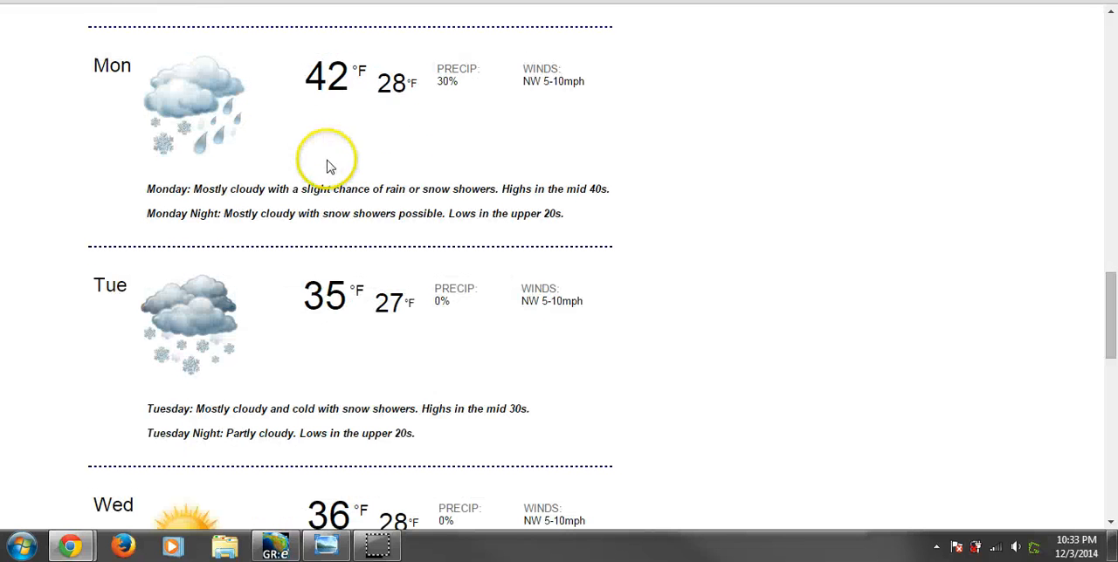
mouse_move(330, 59)
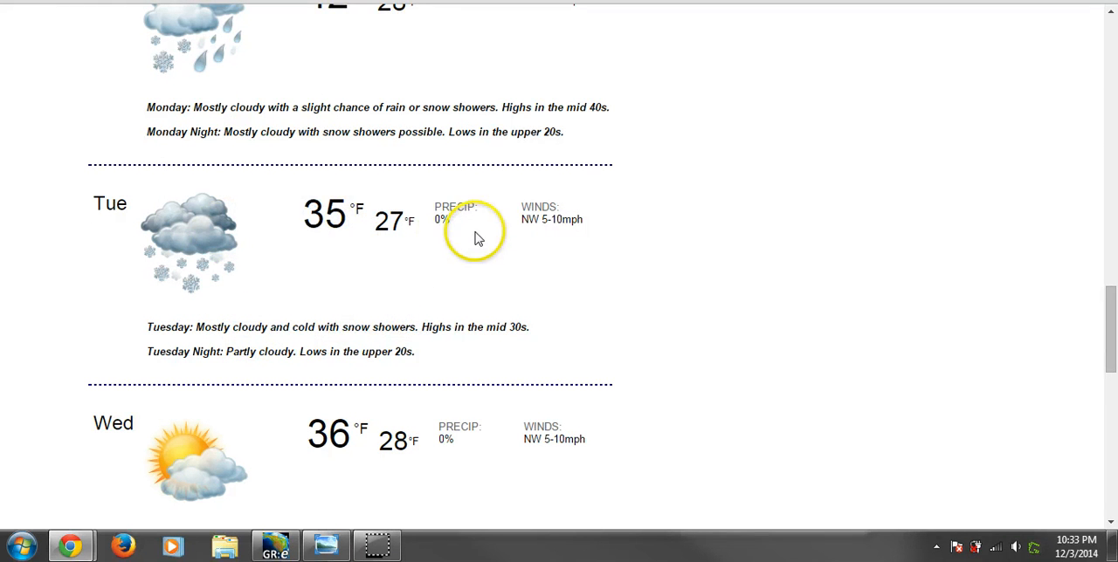
mouse_move(690, 187)
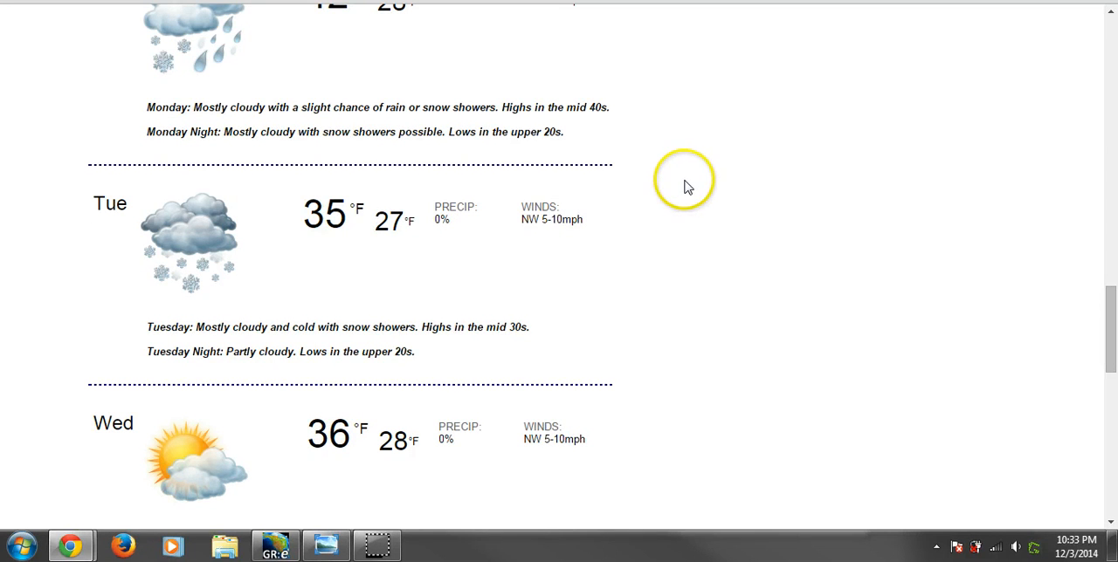
mouse_move(666, 184)
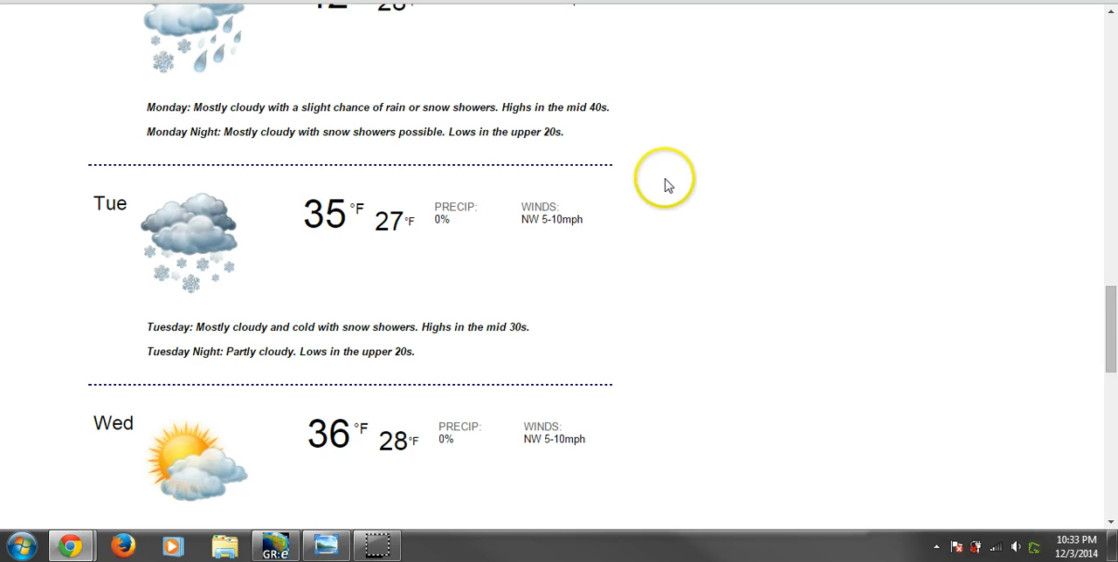
scroll(down, 3)
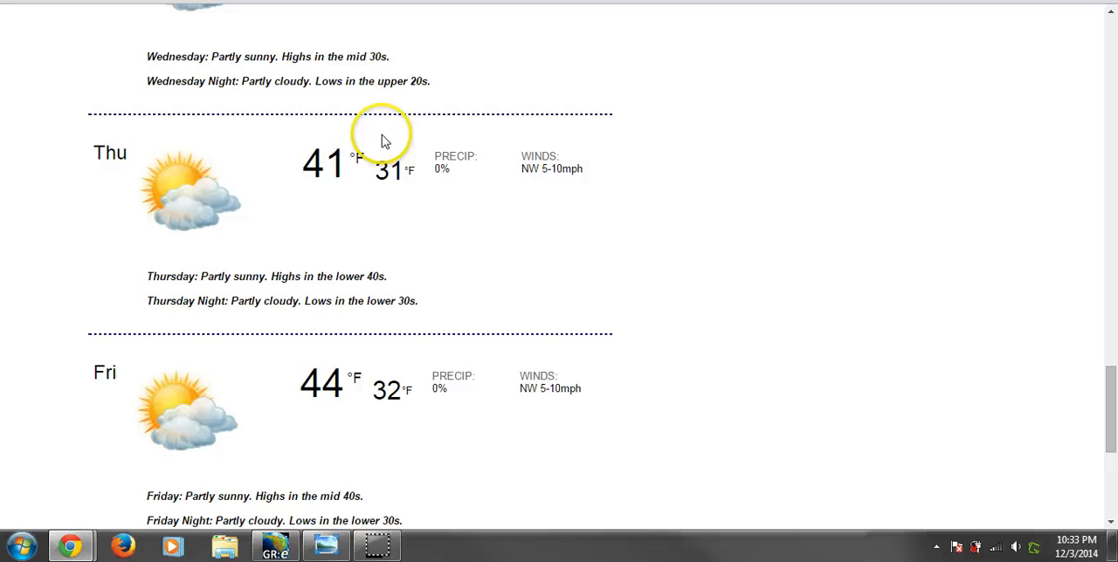
scroll(down, 3)
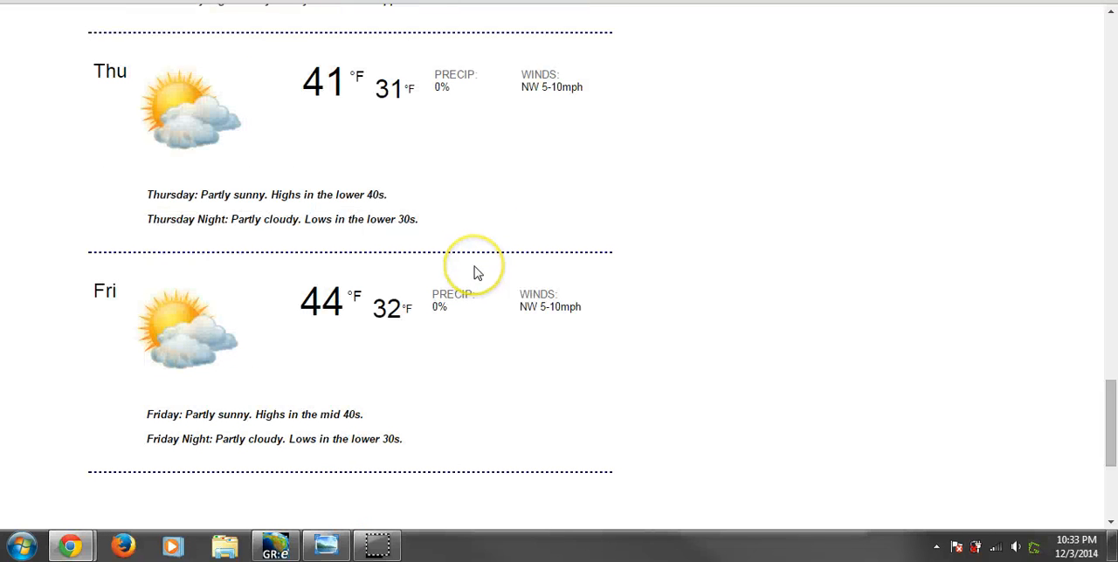
mouse_move(542, 251)
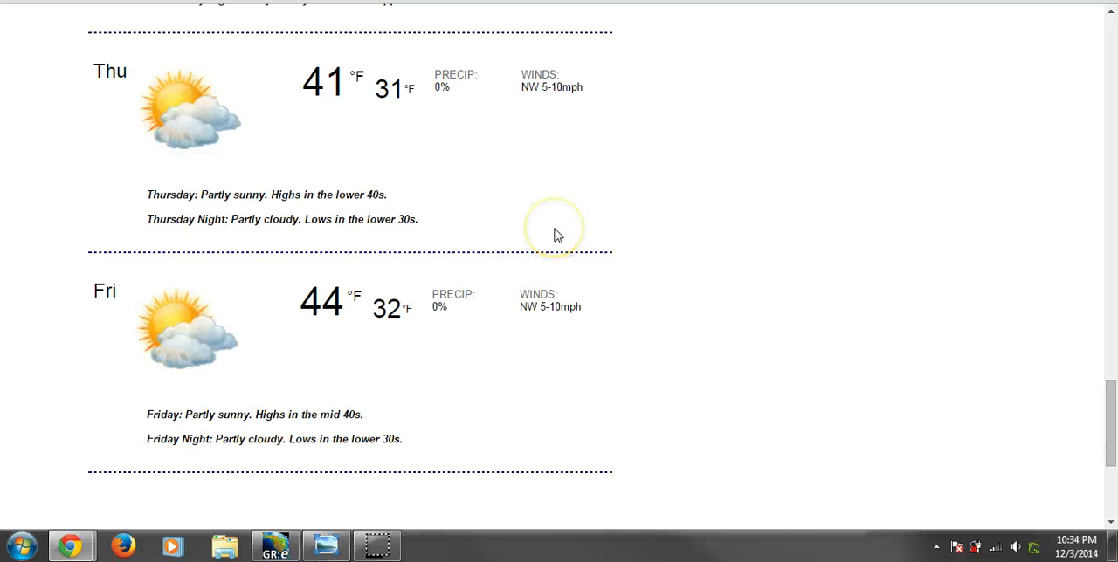
scroll(down, 3)
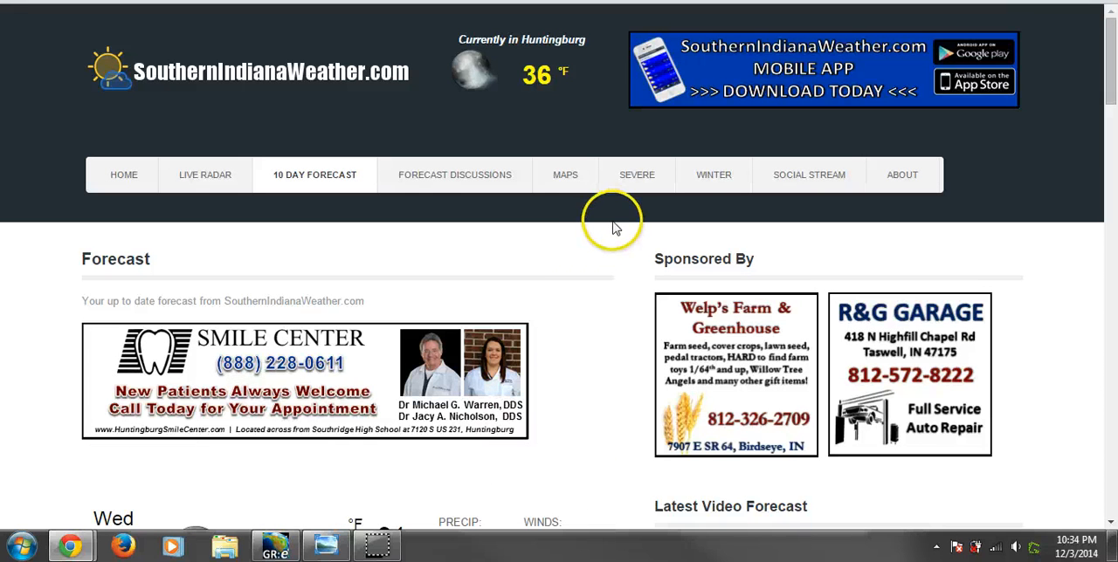
mouse_move(705, 208)
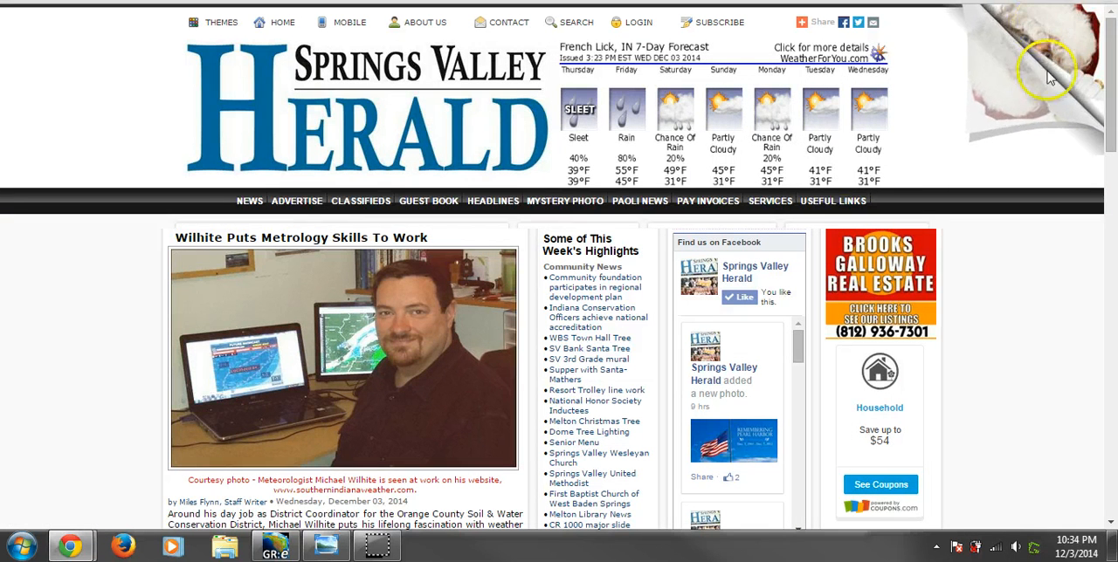
mouse_move(112, 354)
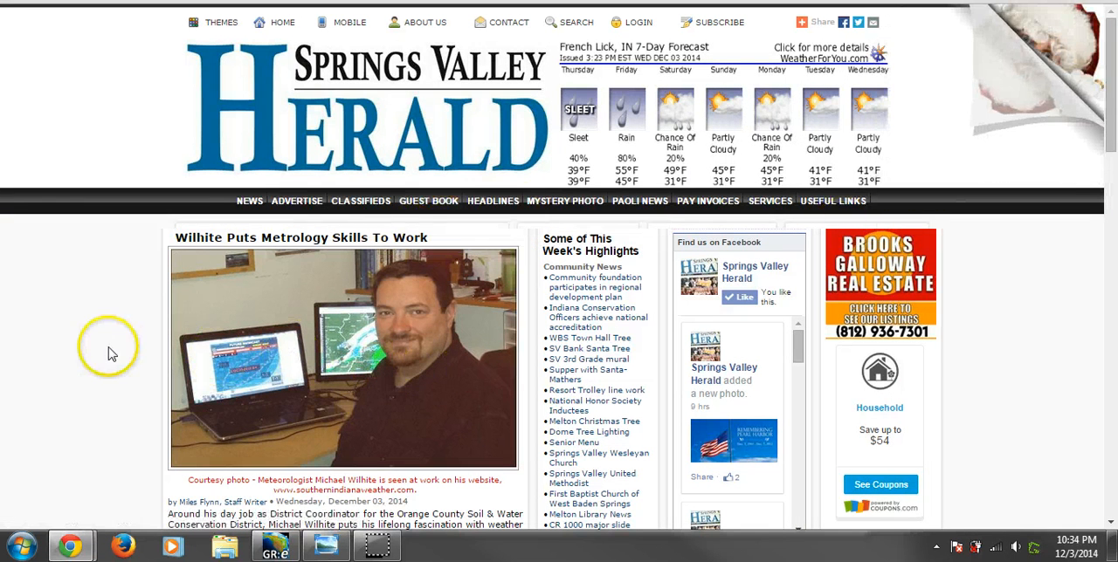
mouse_move(105, 283)
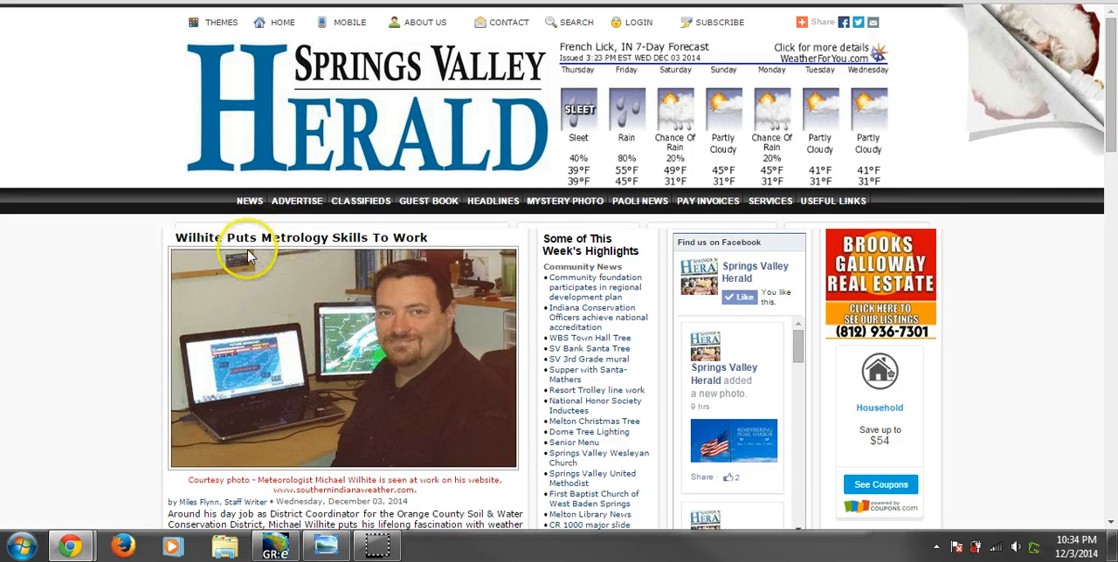
mouse_move(971, 67)
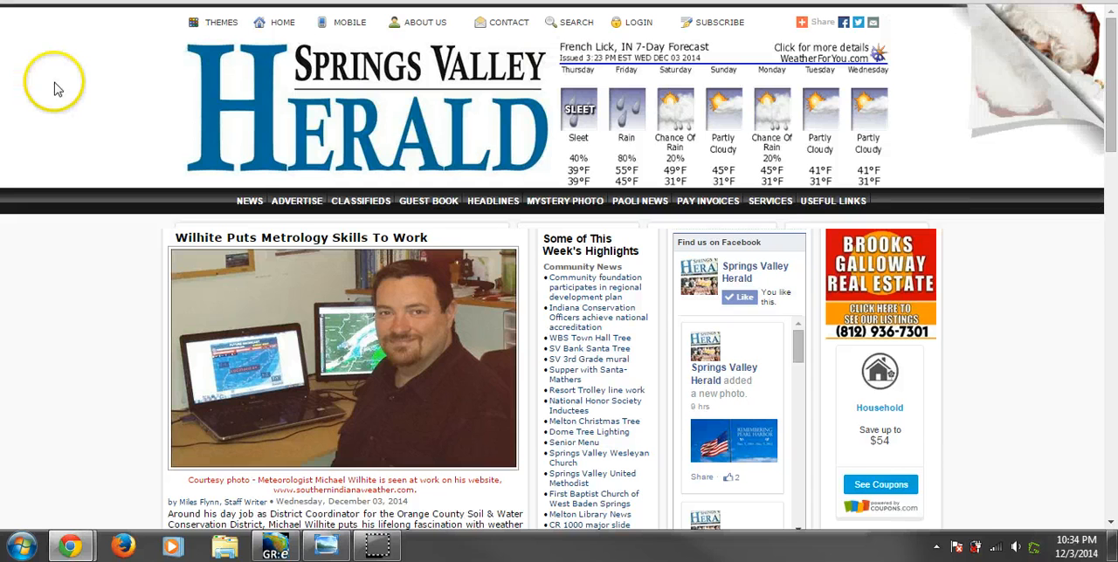
mouse_move(329, 539)
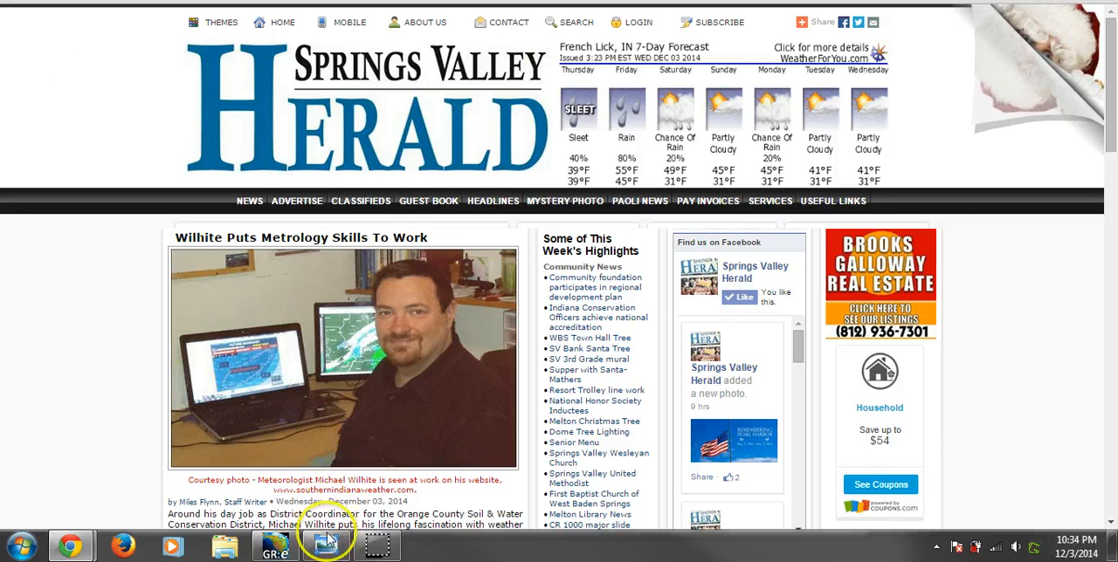